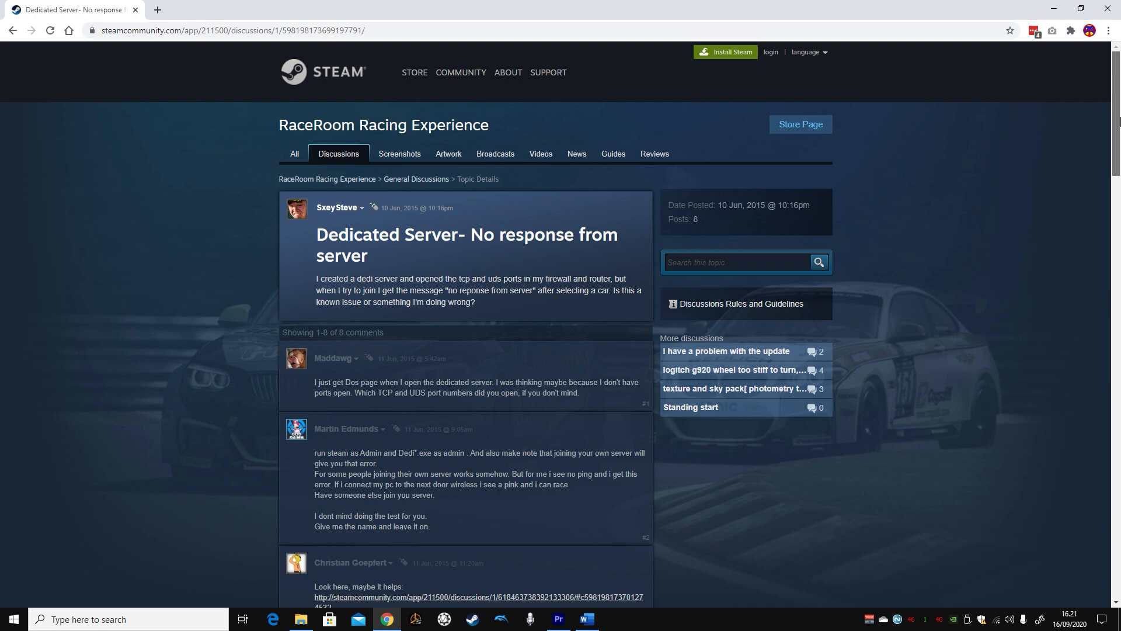
Scroll down through the page and pick out the Network Connections window
scroll("down", 3)
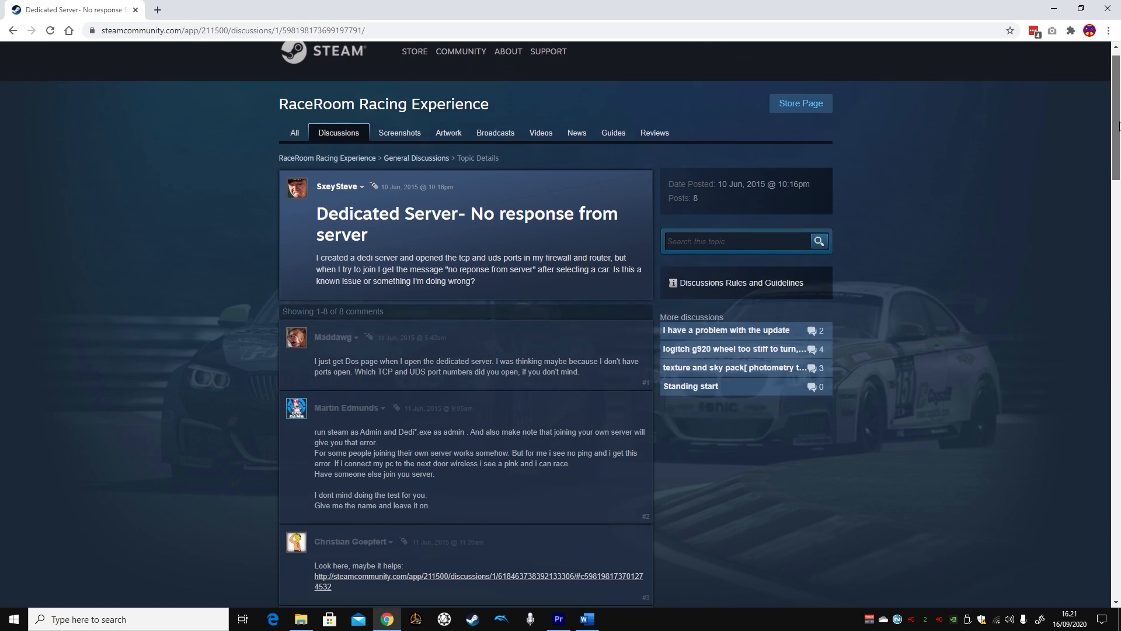
scroll("down", 3)
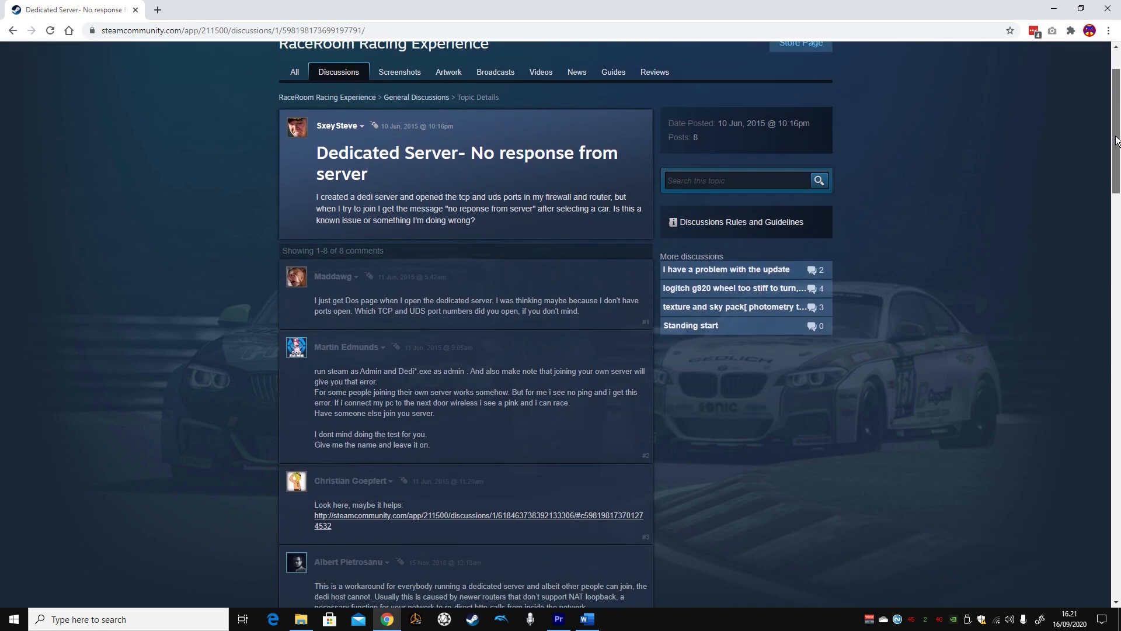
scroll("down", 3)
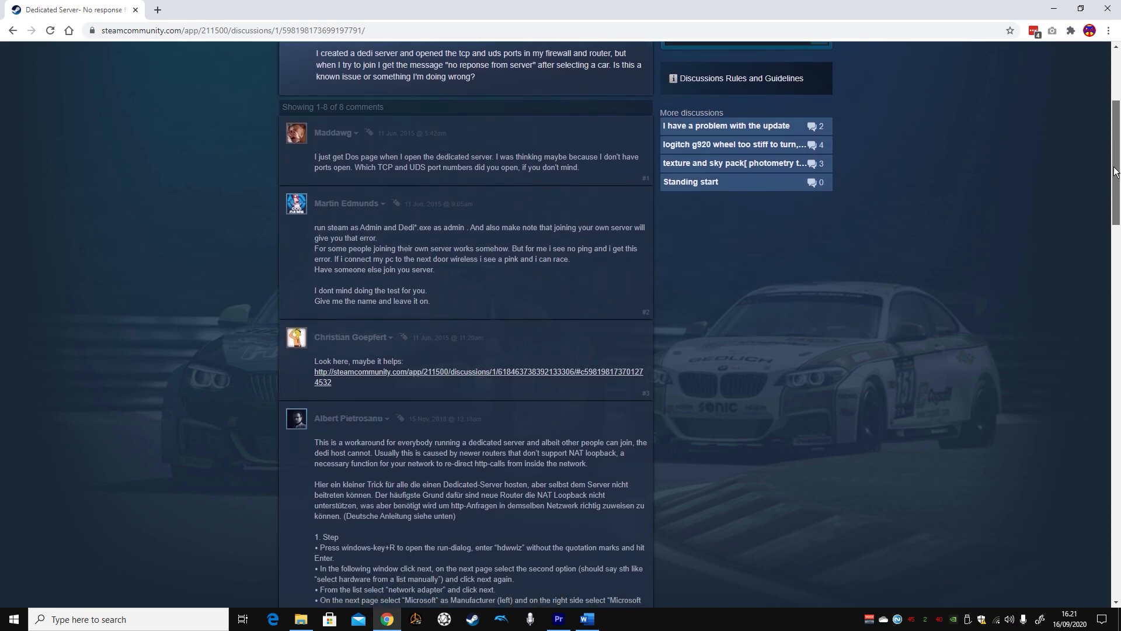
scroll("down", 3)
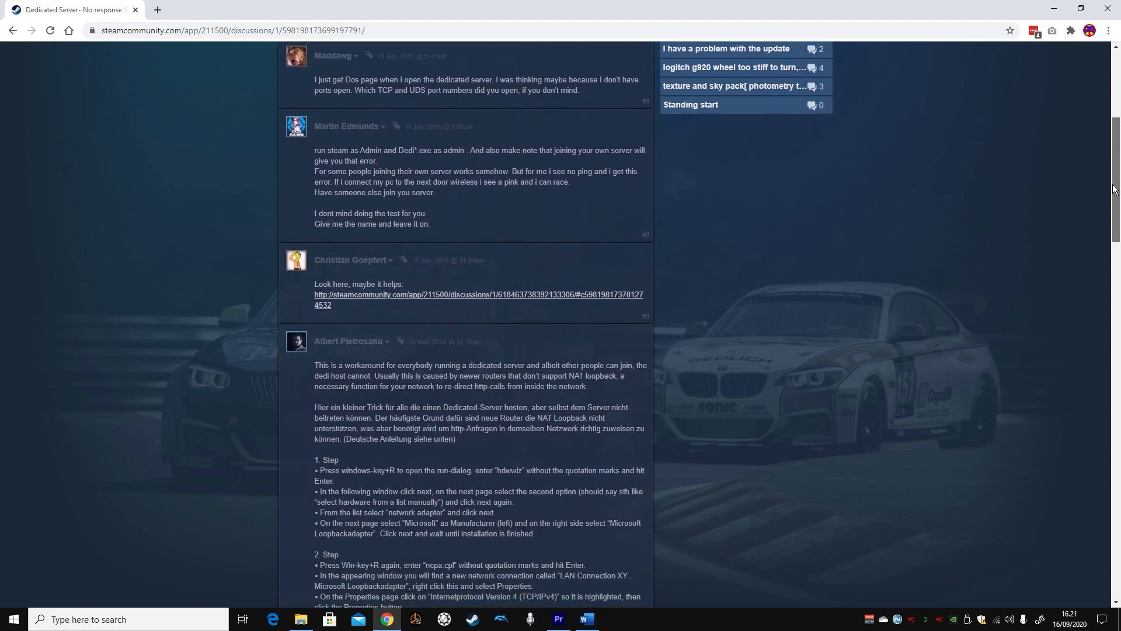
scroll("down", 3)
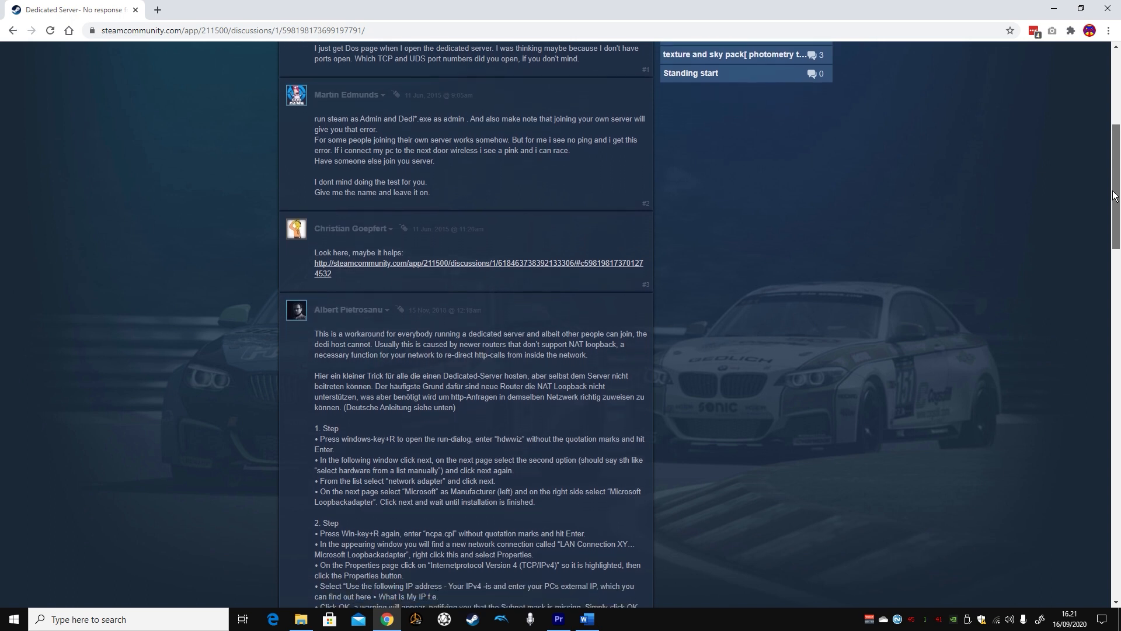
scroll("down", 3)
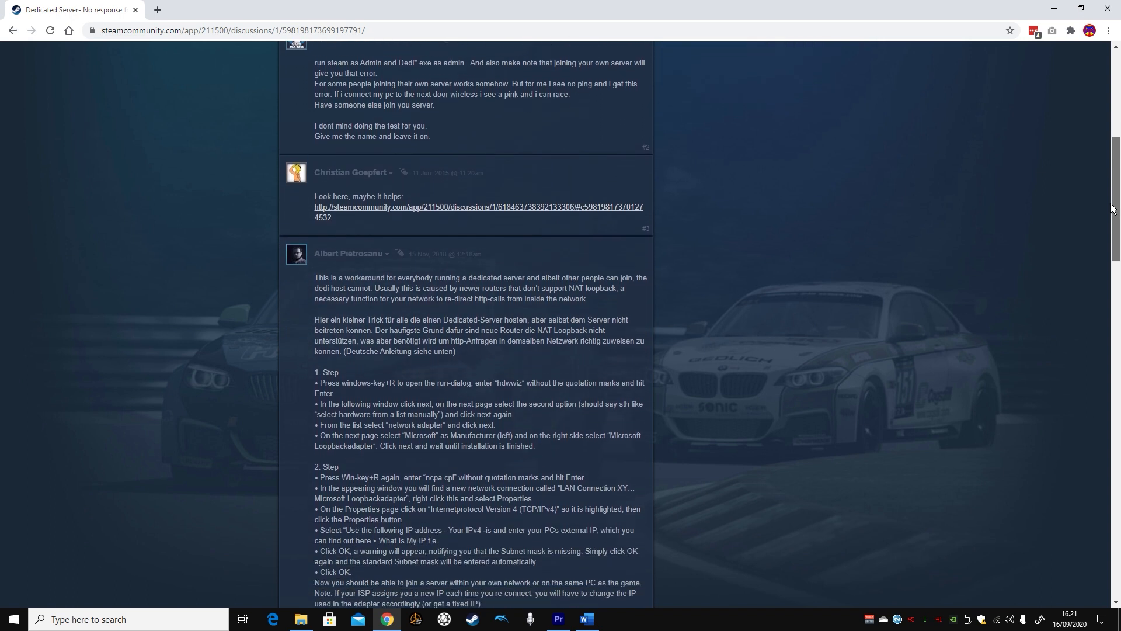
scroll("down", 3)
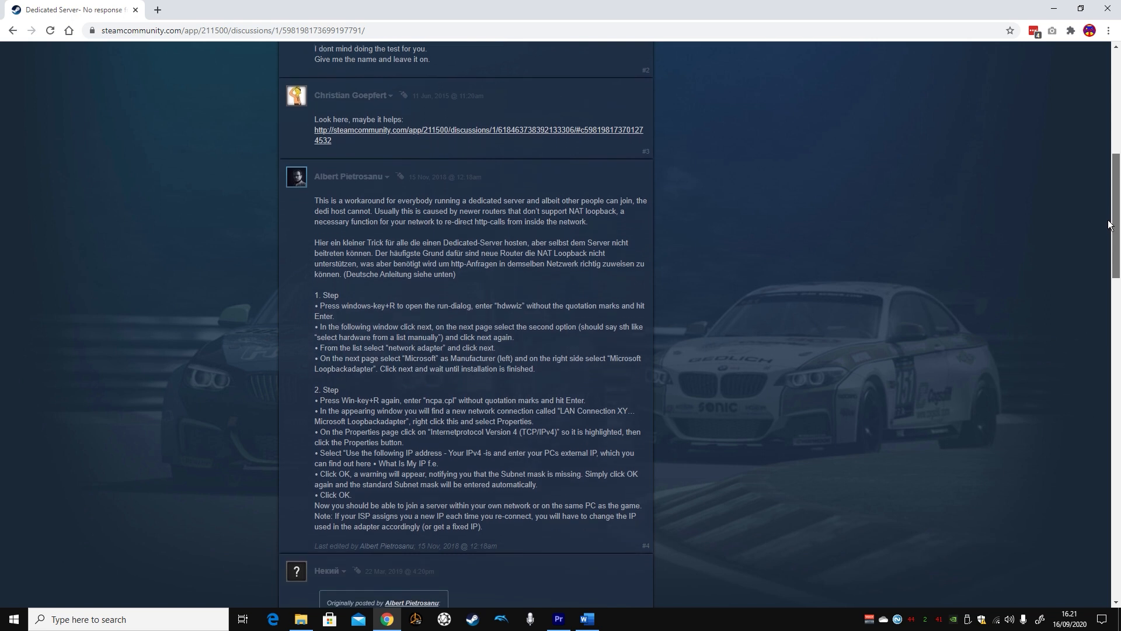
scroll("down", 3)
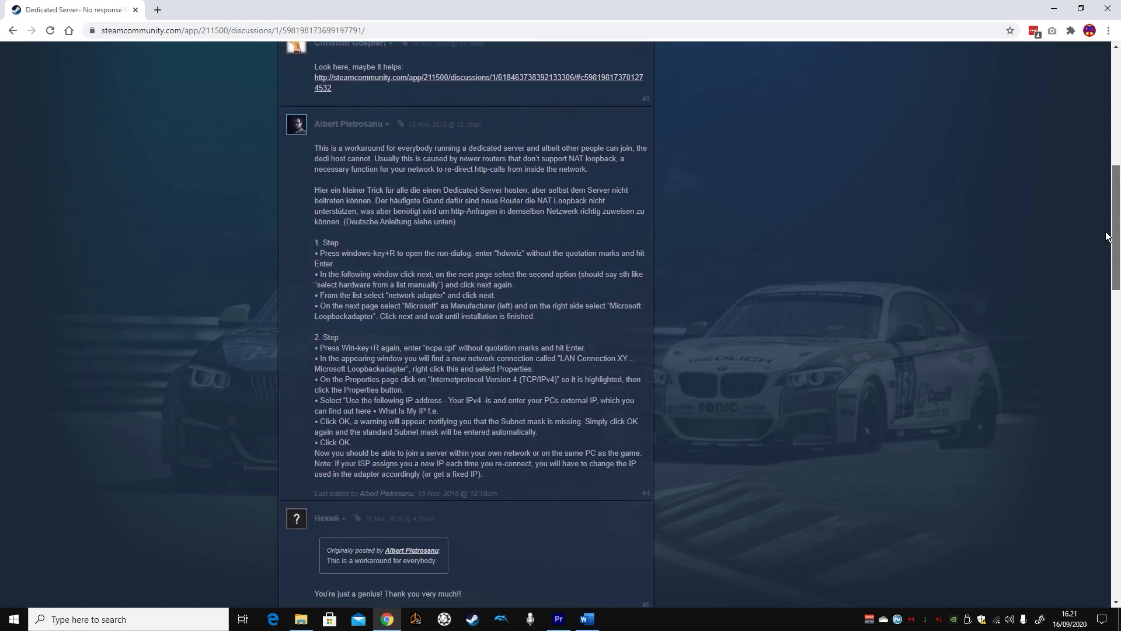
scroll("down", 3)
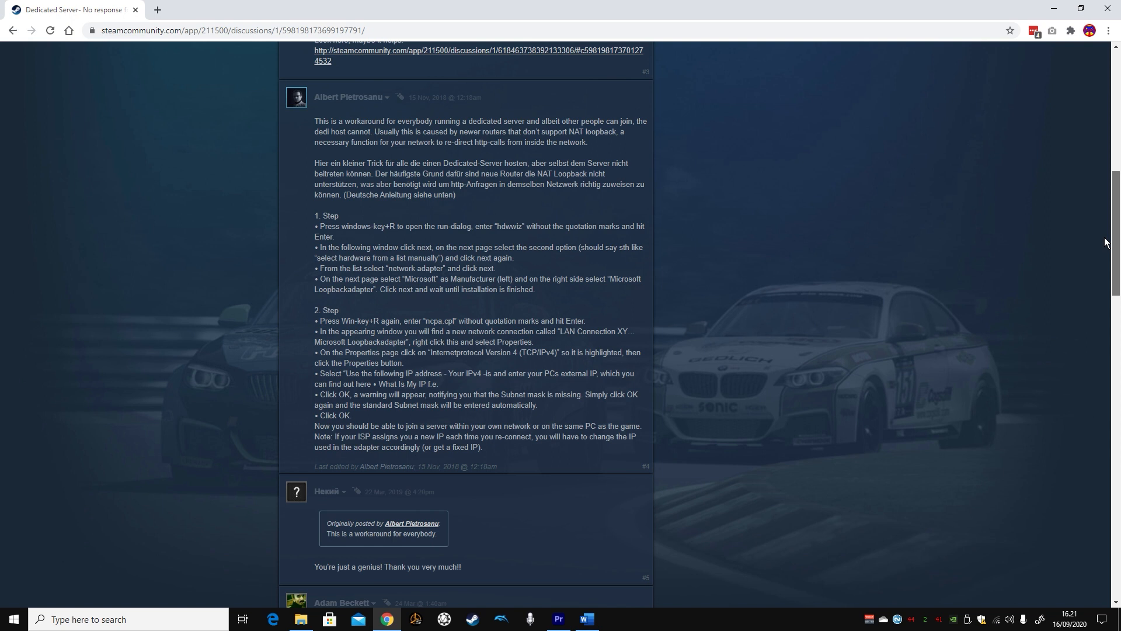
scroll("down", 3)
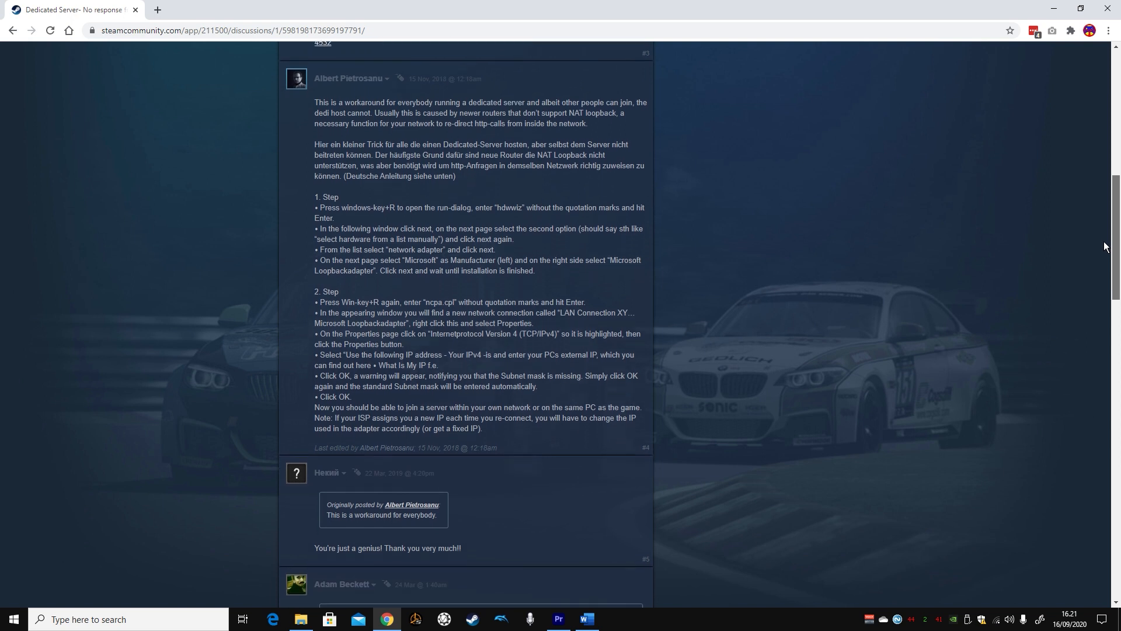
scroll("down", 3)
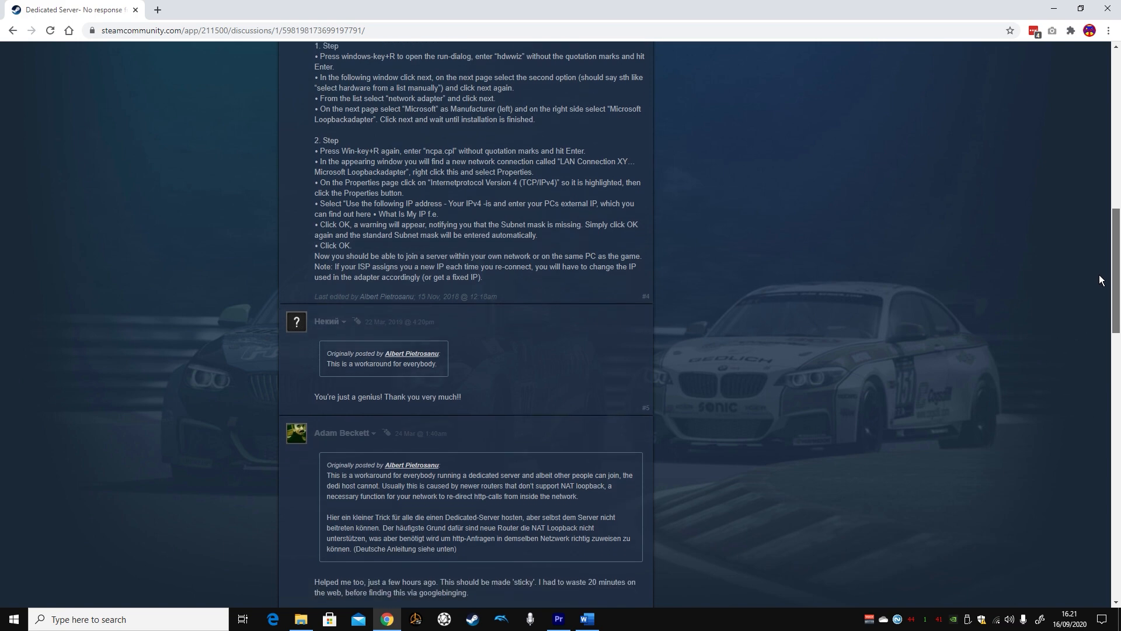
scroll("down", 3)
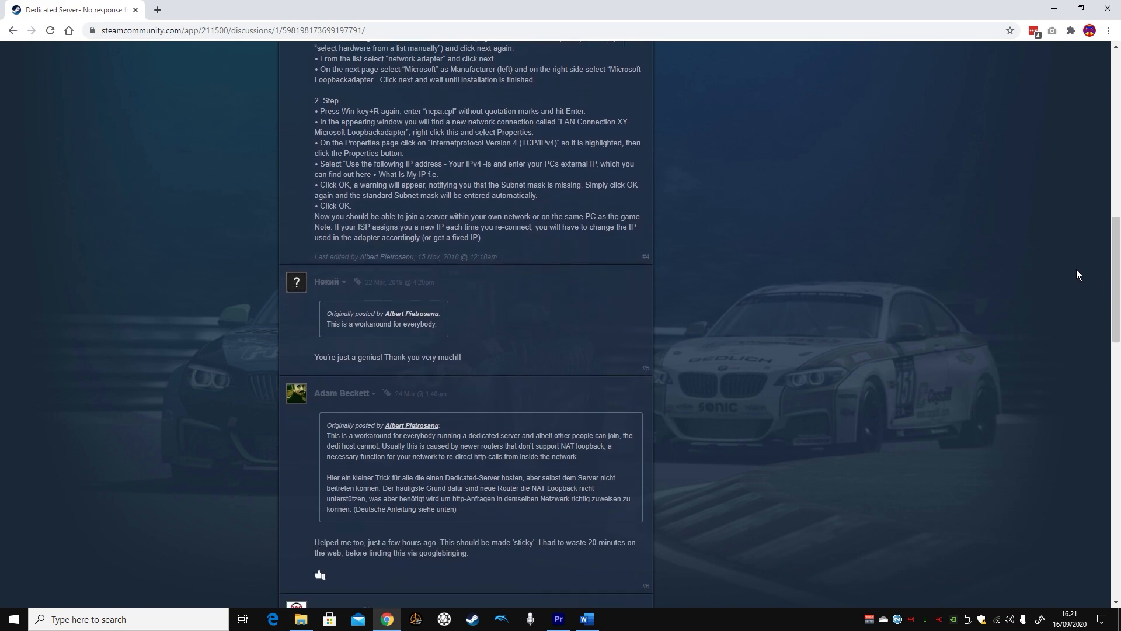
mouse_move(1049, 265)
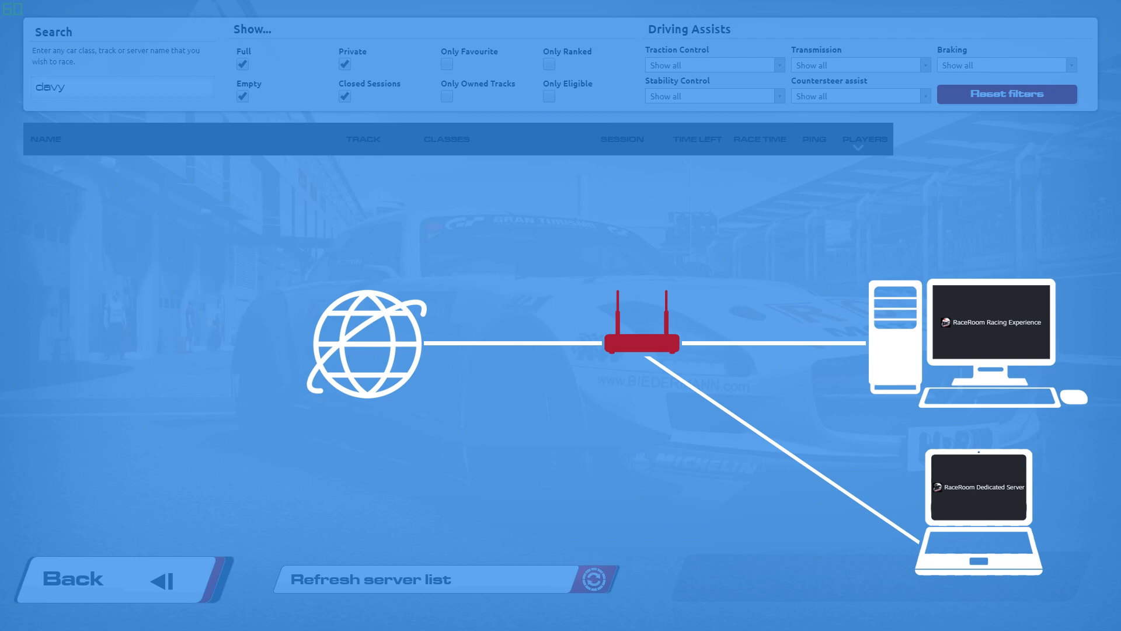
left_click(641, 346)
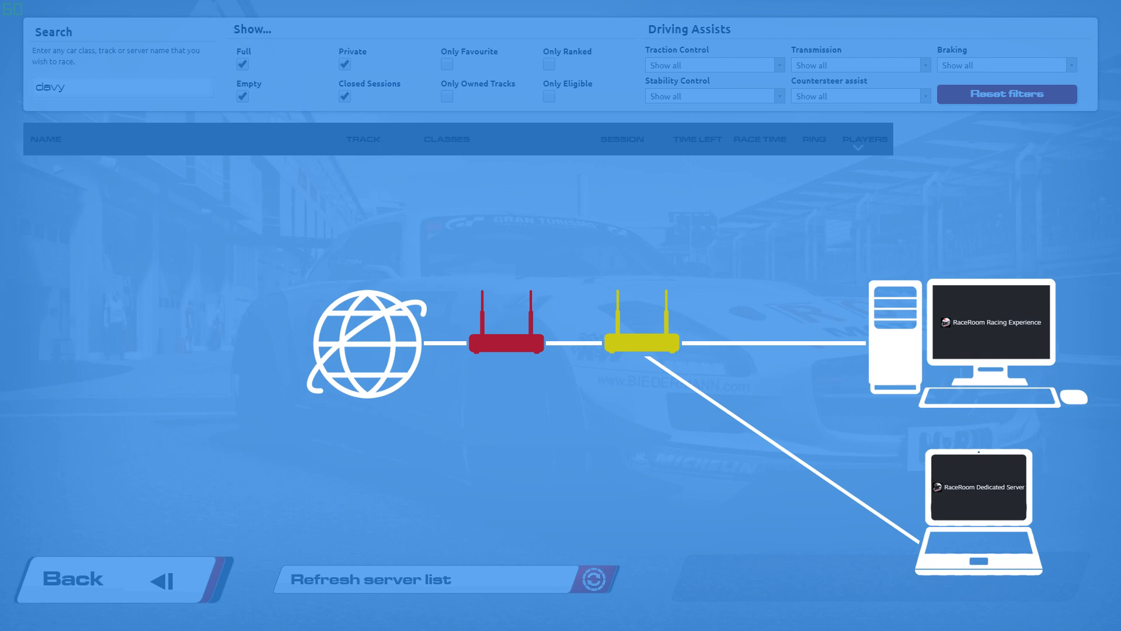
left_click(505, 340)
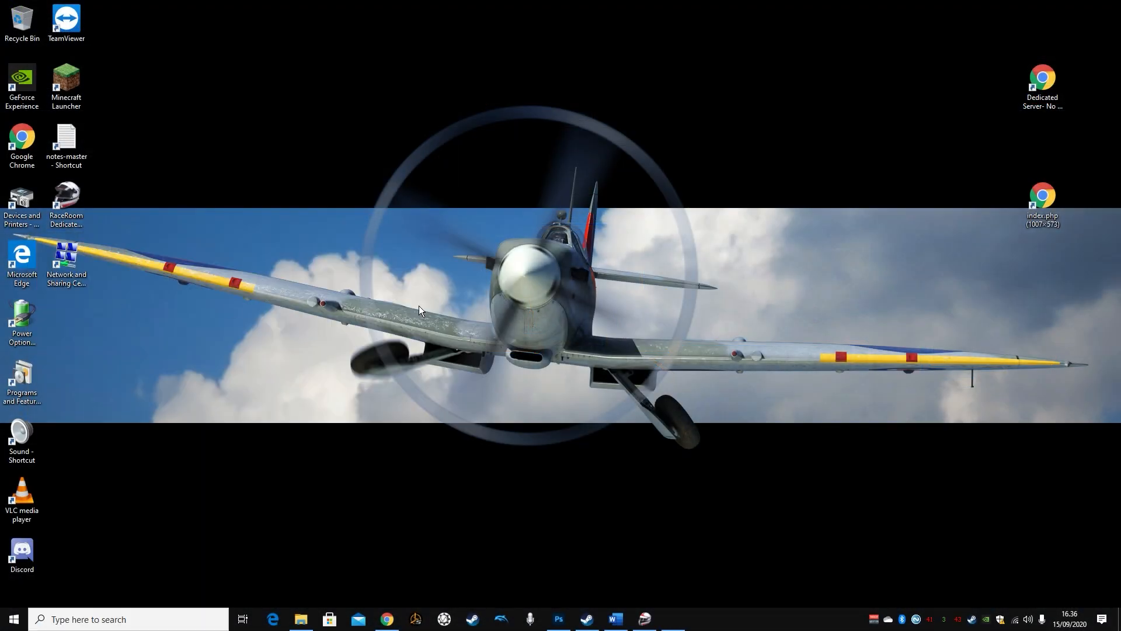
Bring up the Status dialog for the WiFi connection from its right-click options
right_click(239, 256)
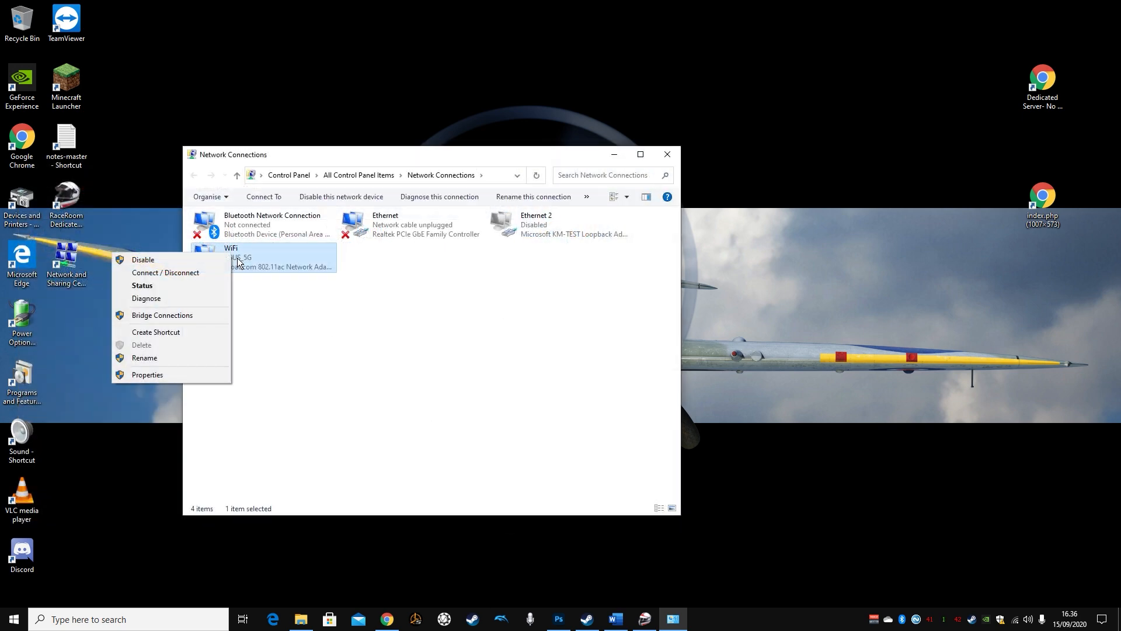
left_click(141, 285)
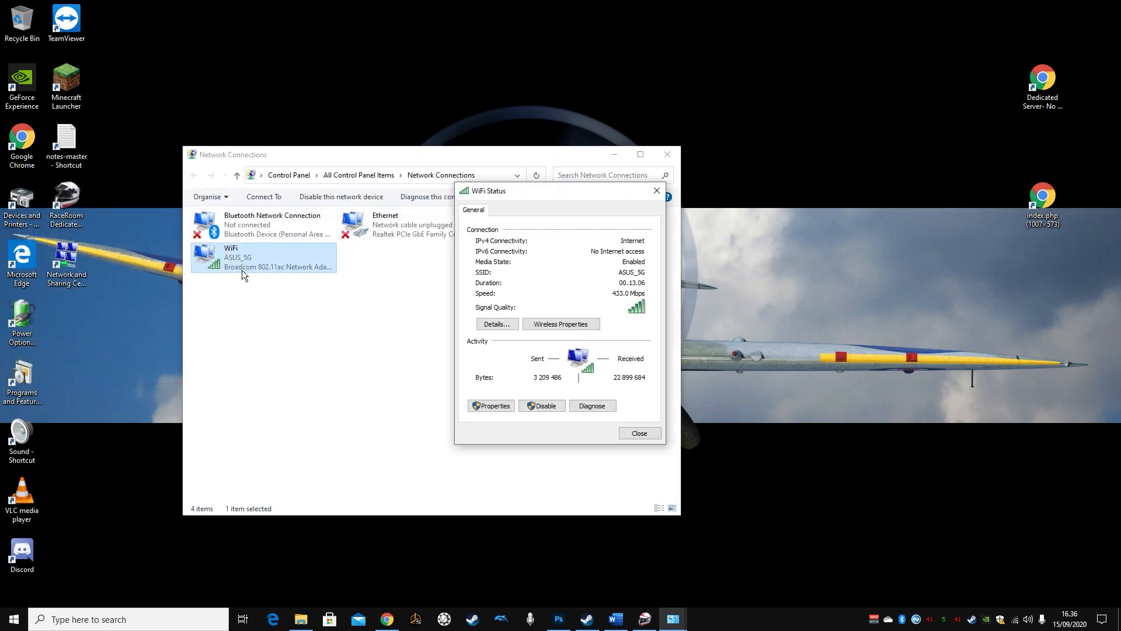
left_click(498, 323)
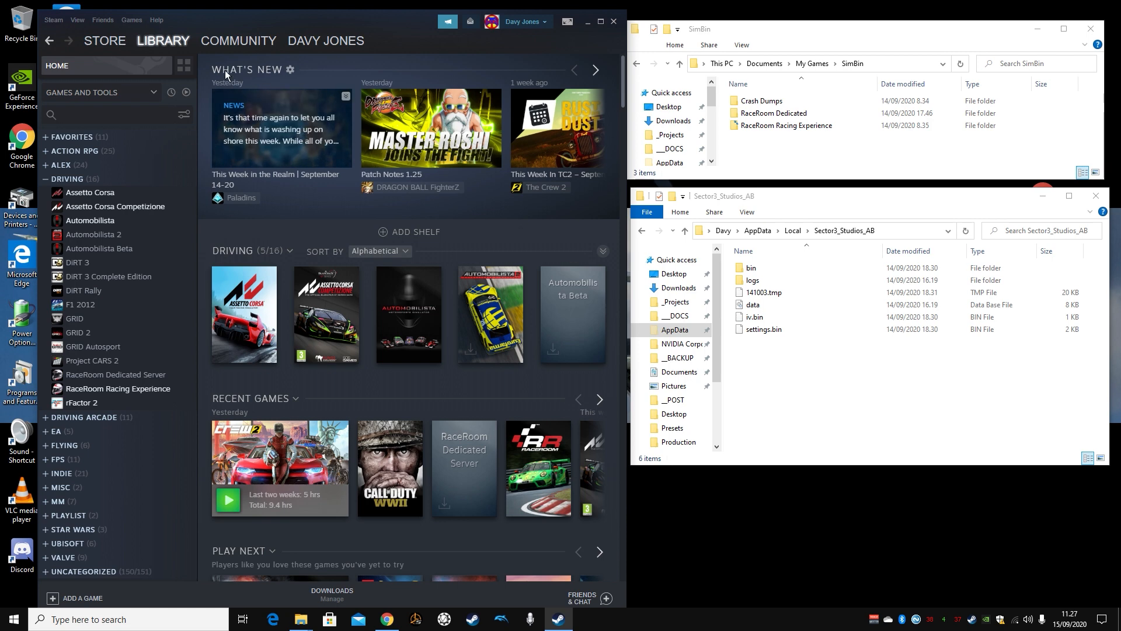
Filter the Steam library with 'race' and select the RaceRoom Dedicated Server page
left_click(100, 91)
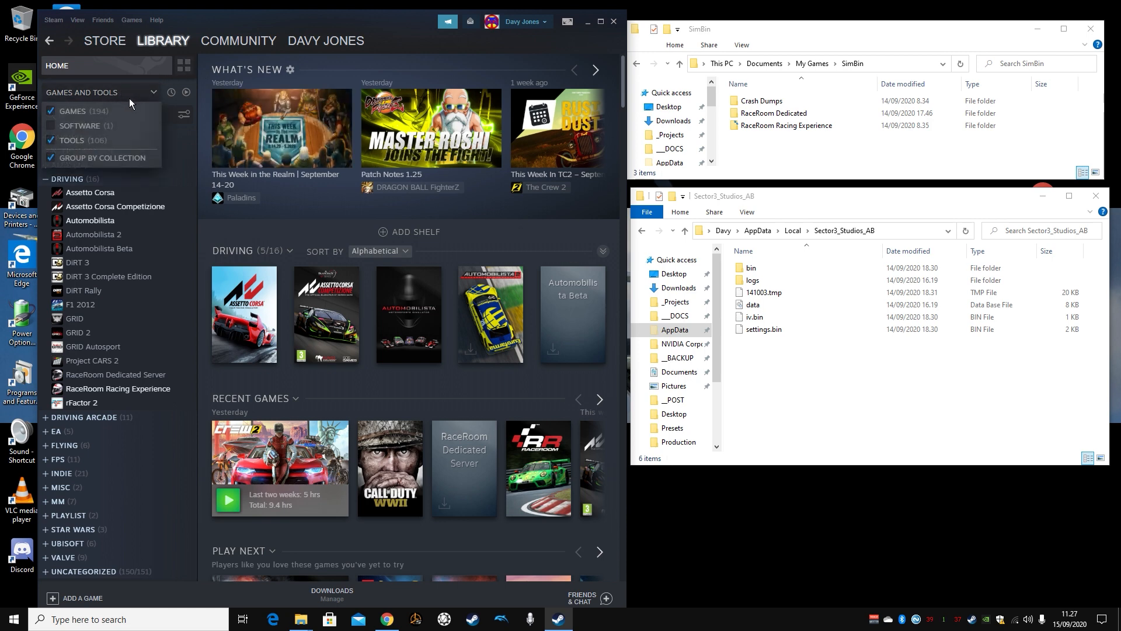
left_click(50, 111)
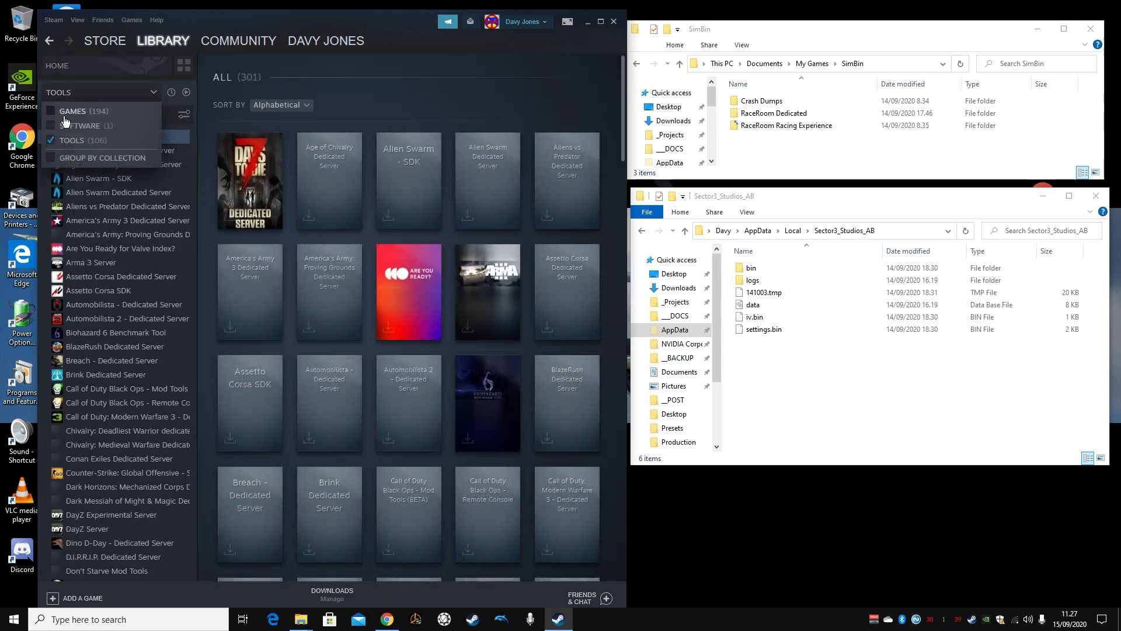
left_click(50, 111)
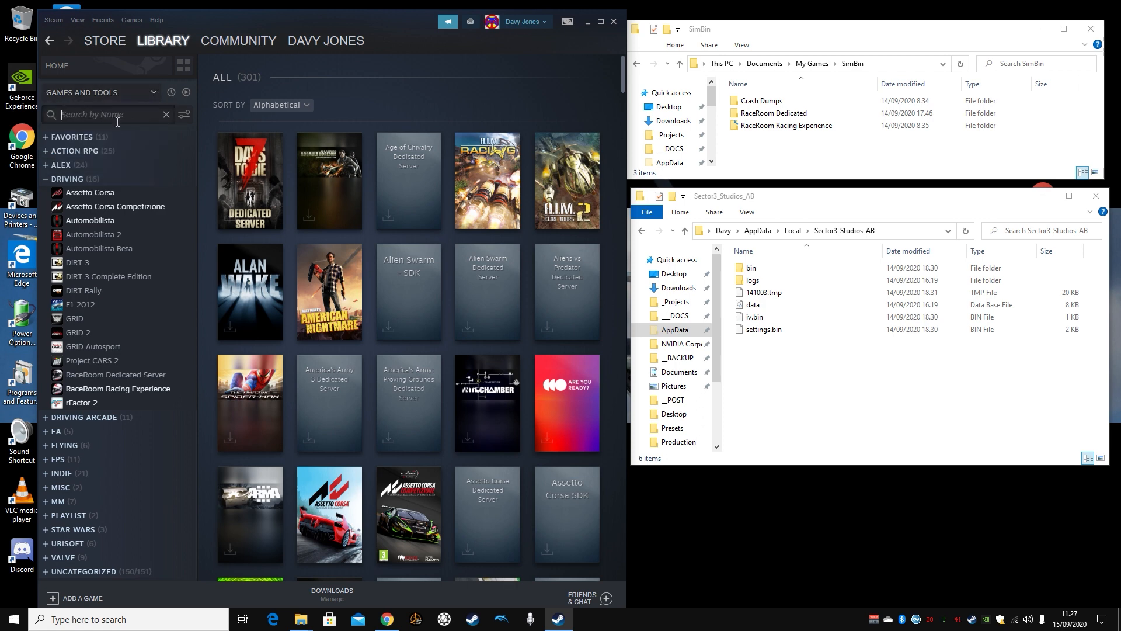
type("race")
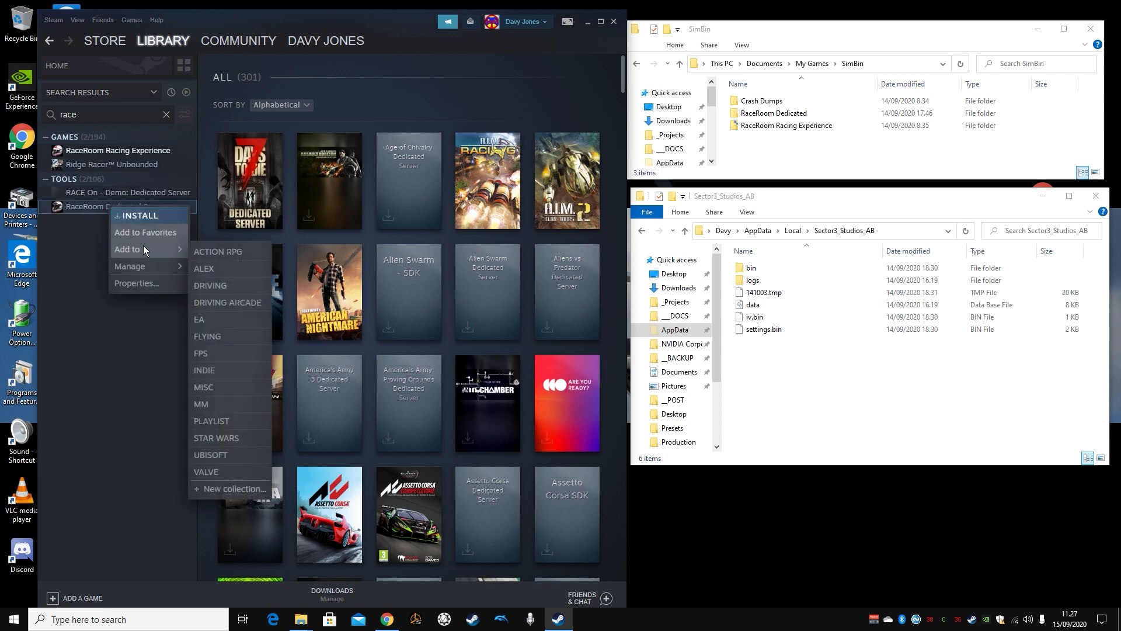
mouse_move(216, 336)
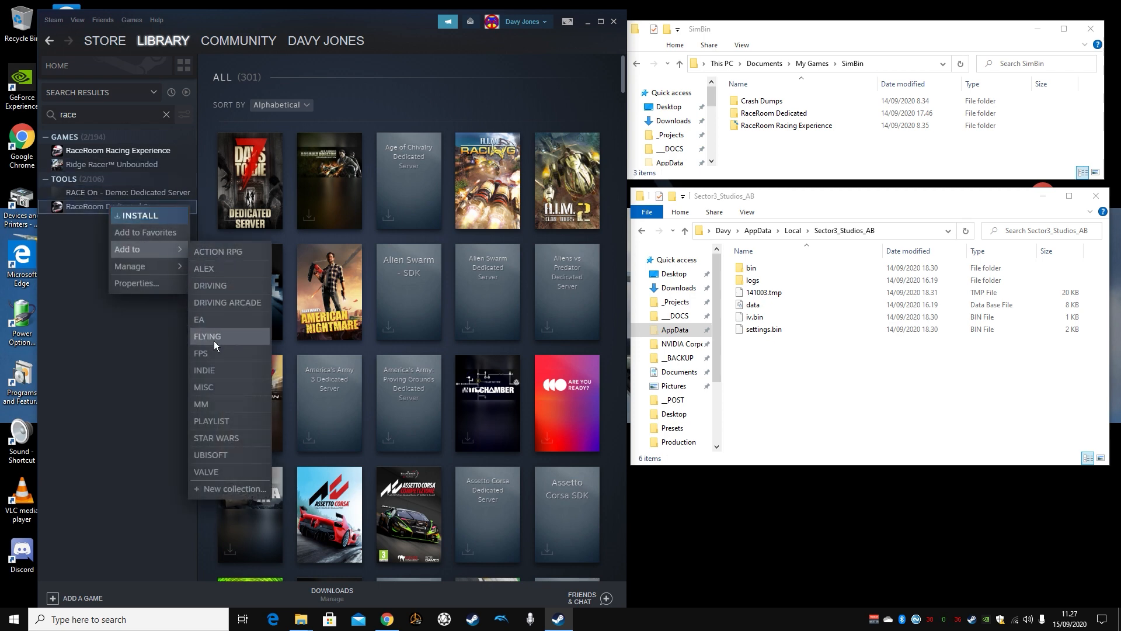
left_click(142, 221)
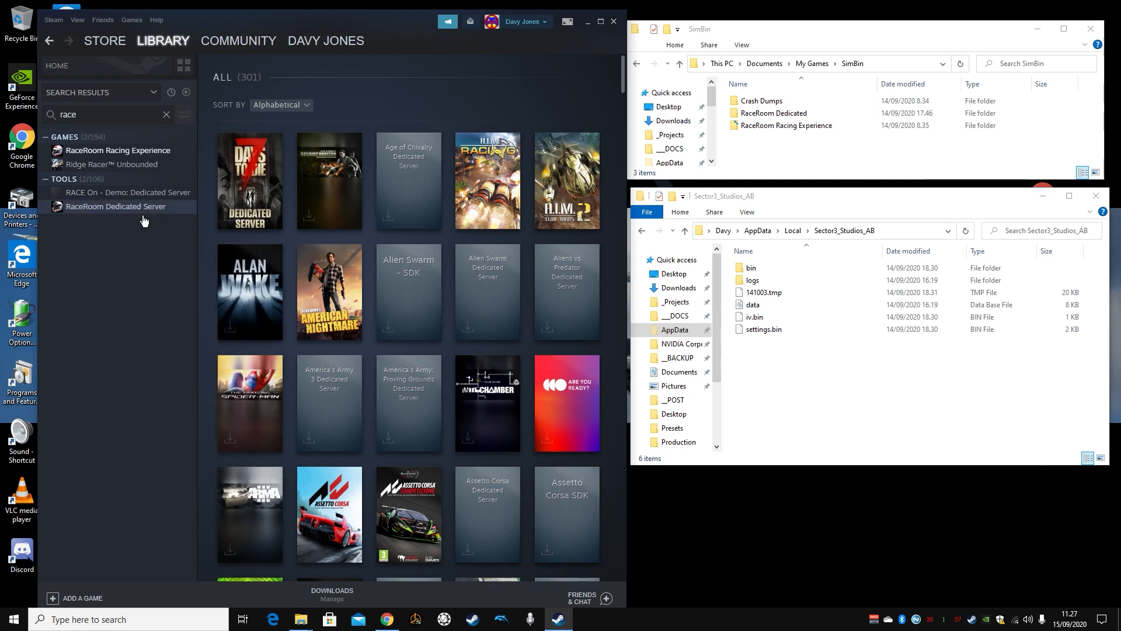
left_click(115, 205)
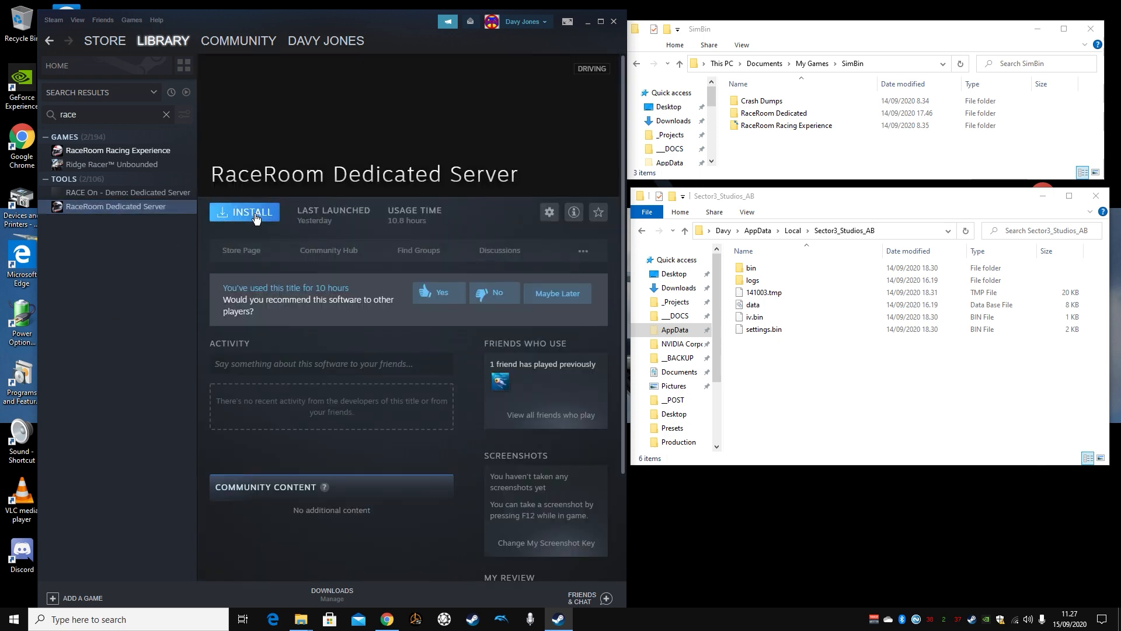
Start installing RaceRoom Dedicated Server, check the SimBin path, and show Local Disk (C:) folders
left_click(247, 213)
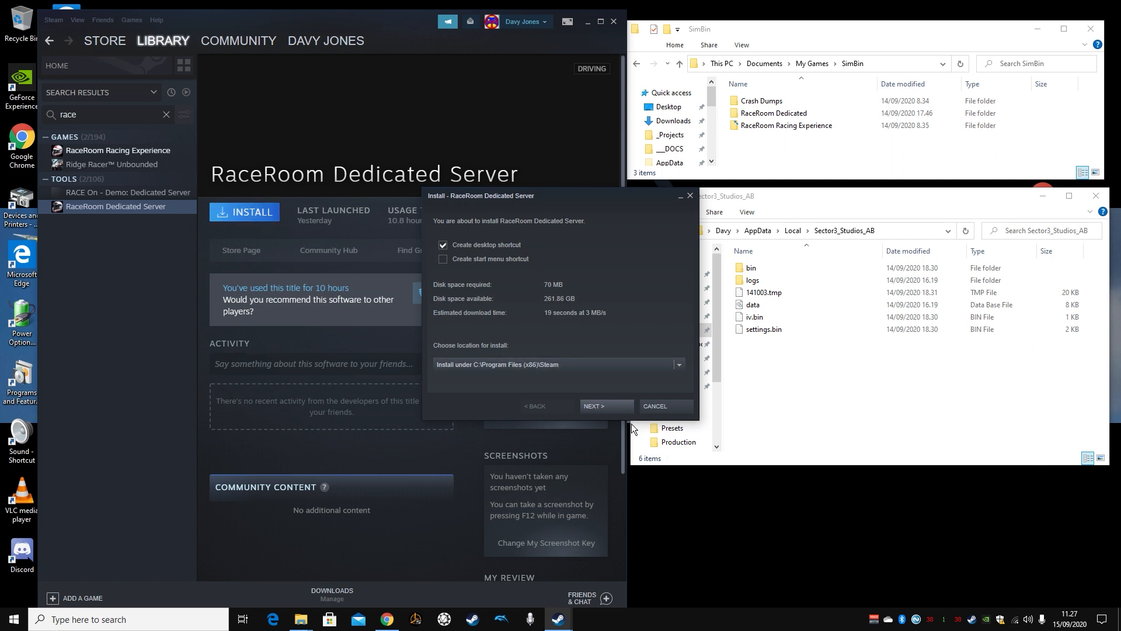
left_click(604, 406)
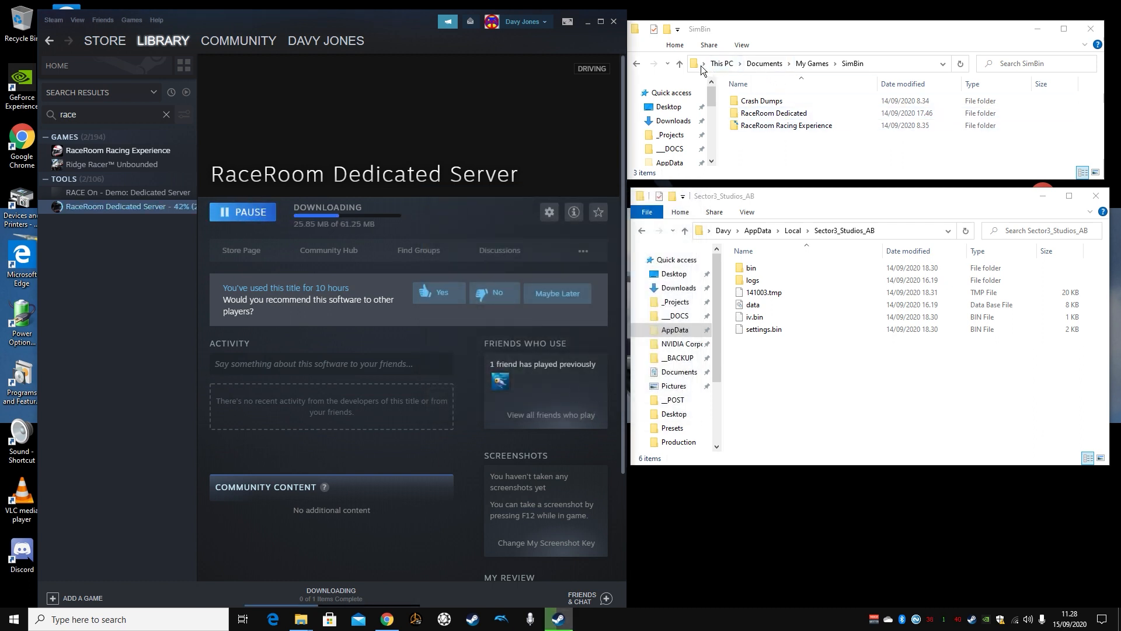
left_click(815, 63)
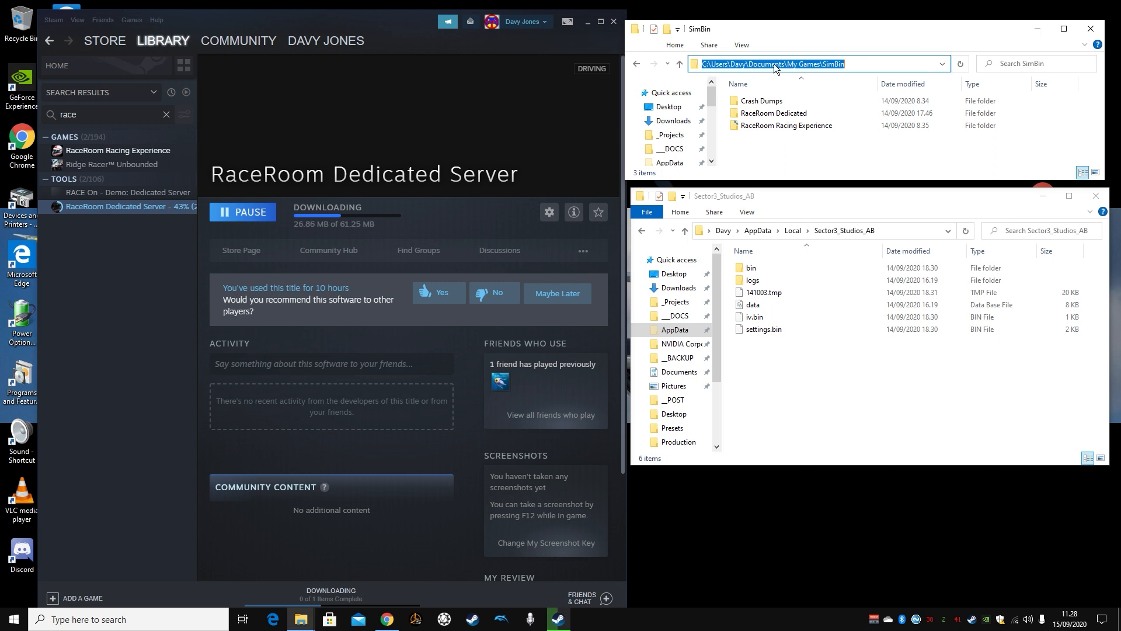
left_click(773, 112)
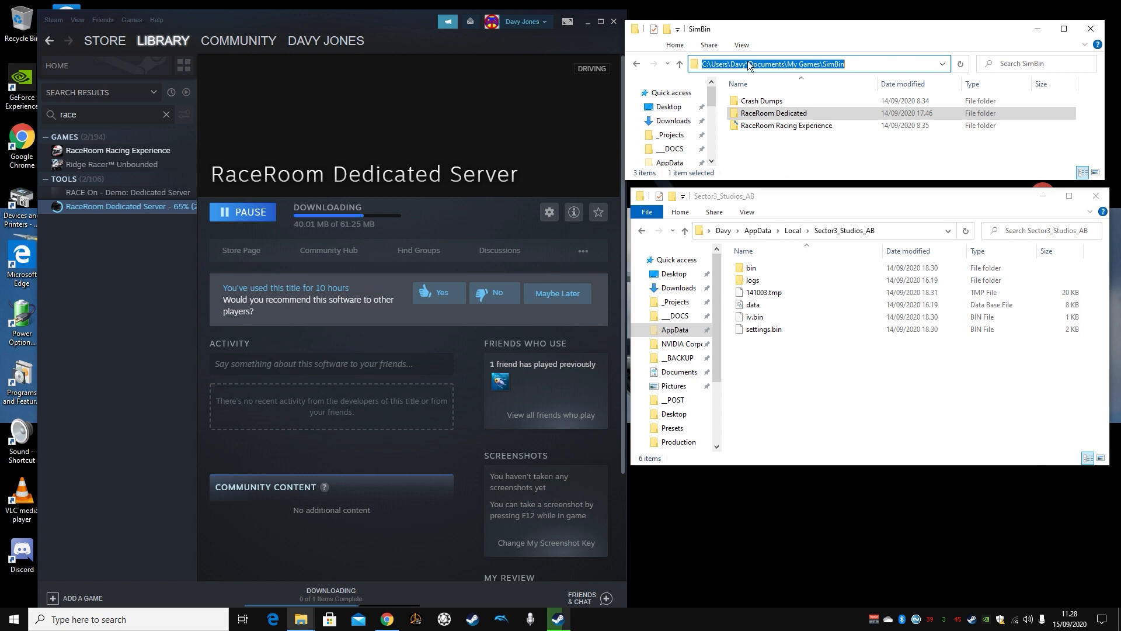
left_click(773, 113)
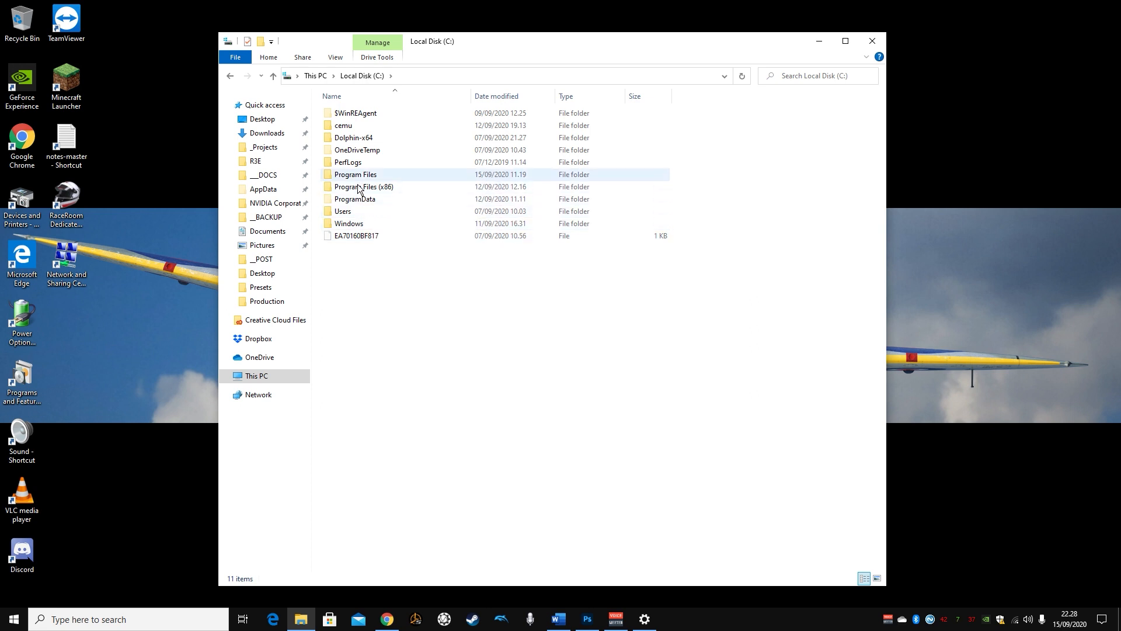
Navigate Program Files (x86) > Steam > steamapps > common into the RaceRoom Dedicated Server folder
double_click(365, 187)
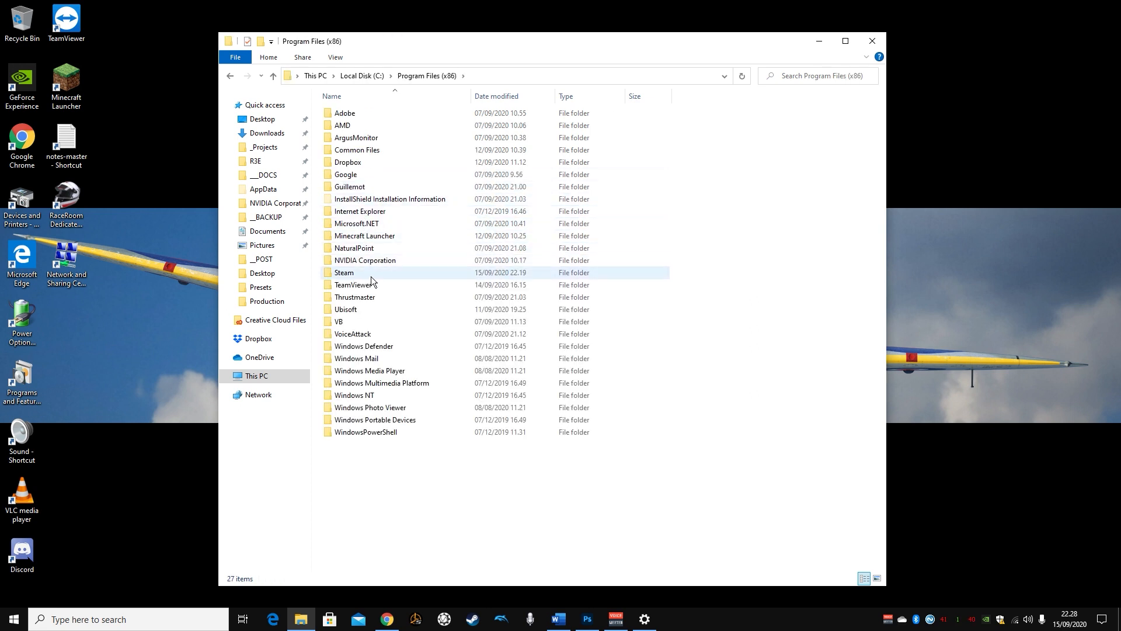
left_click(344, 272)
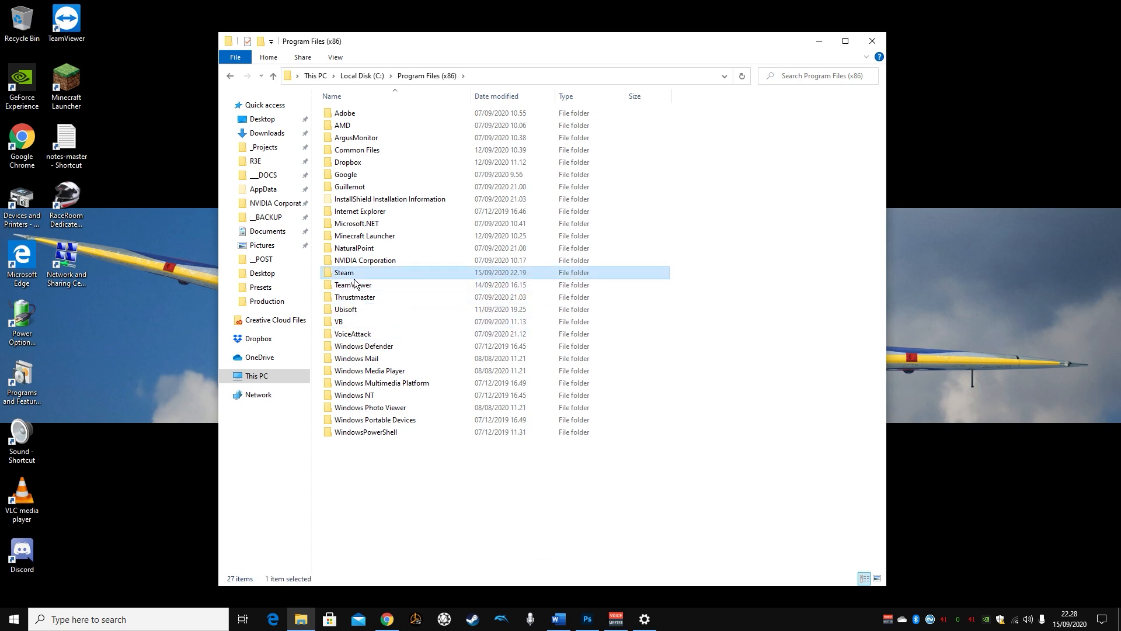
double_click(343, 272)
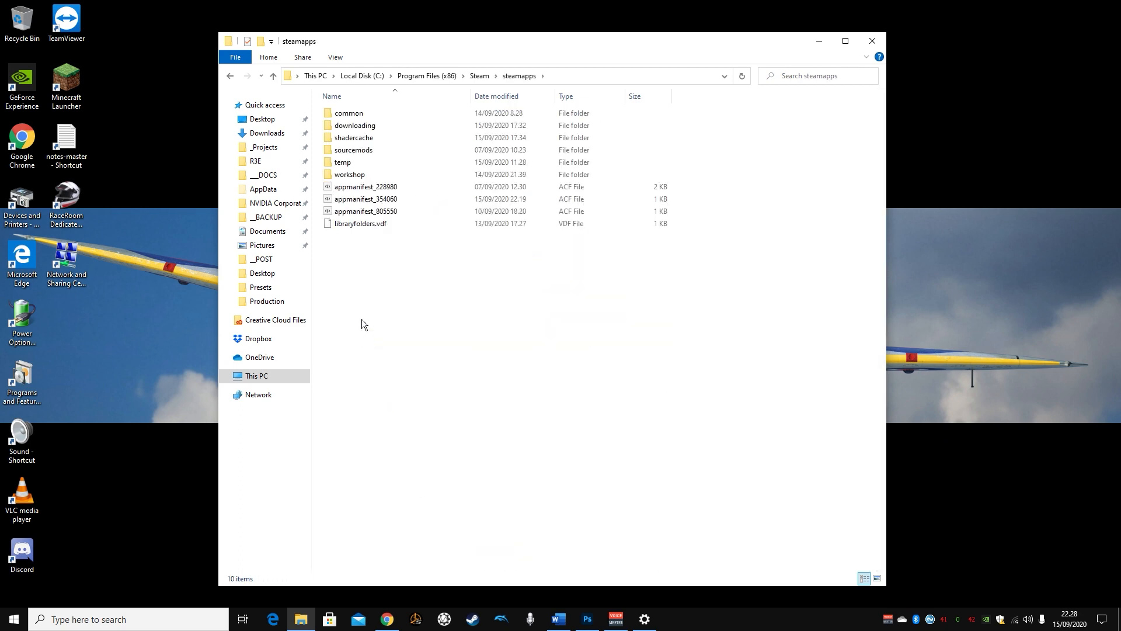
double_click(349, 113)
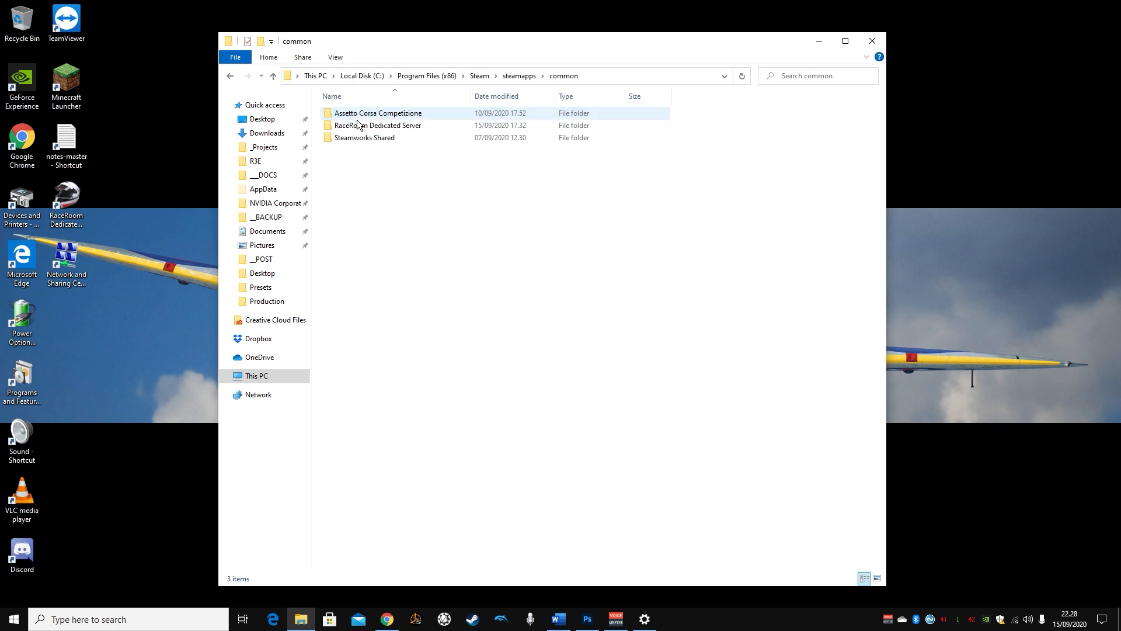
double_click(378, 125)
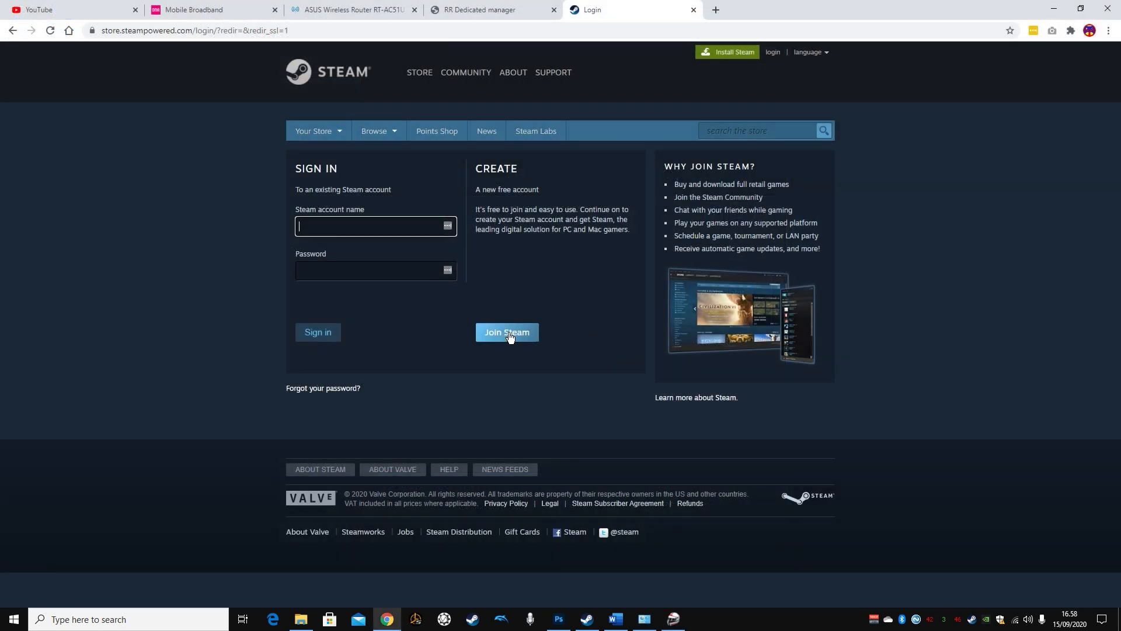
Choose Join Steam on the Steam sign-in page to begin a new account
left_click(505, 331)
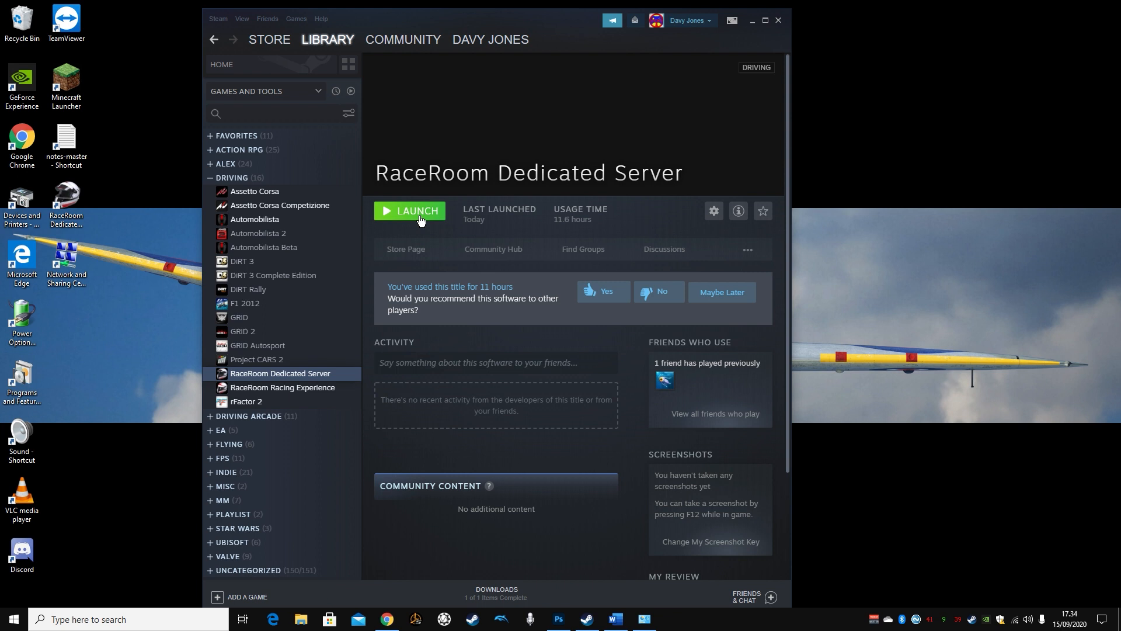
Launch RaceRoom Dedicated Server from the Steam Library
left_click(409, 210)
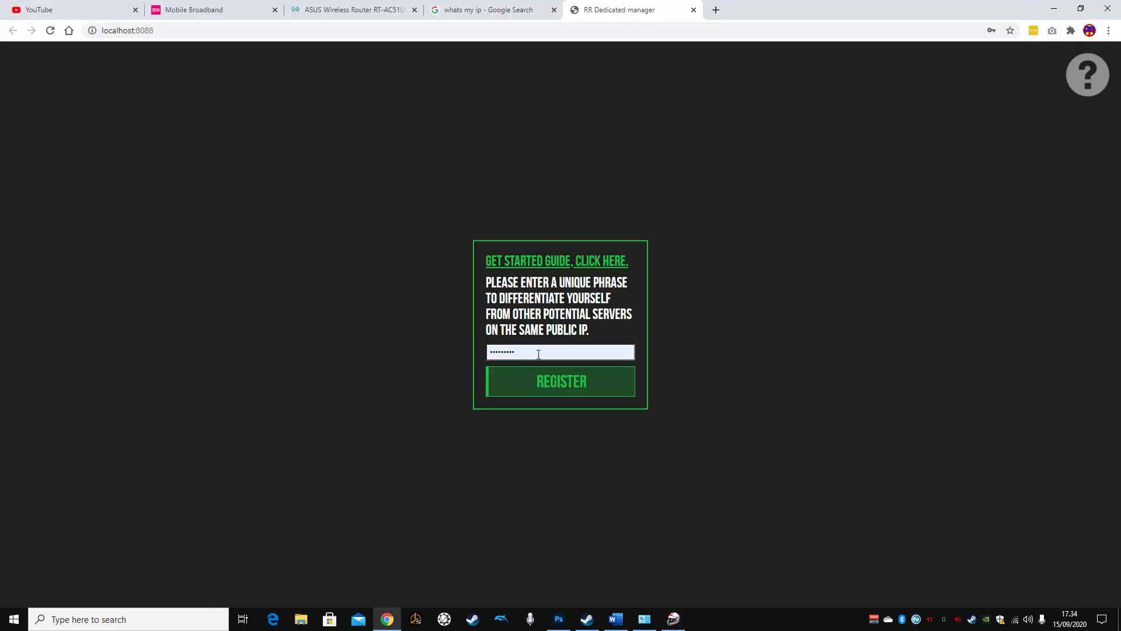
Register the unique phrase for this public IP, confirm it, check the IP, and return to the manager
left_click(560, 351)
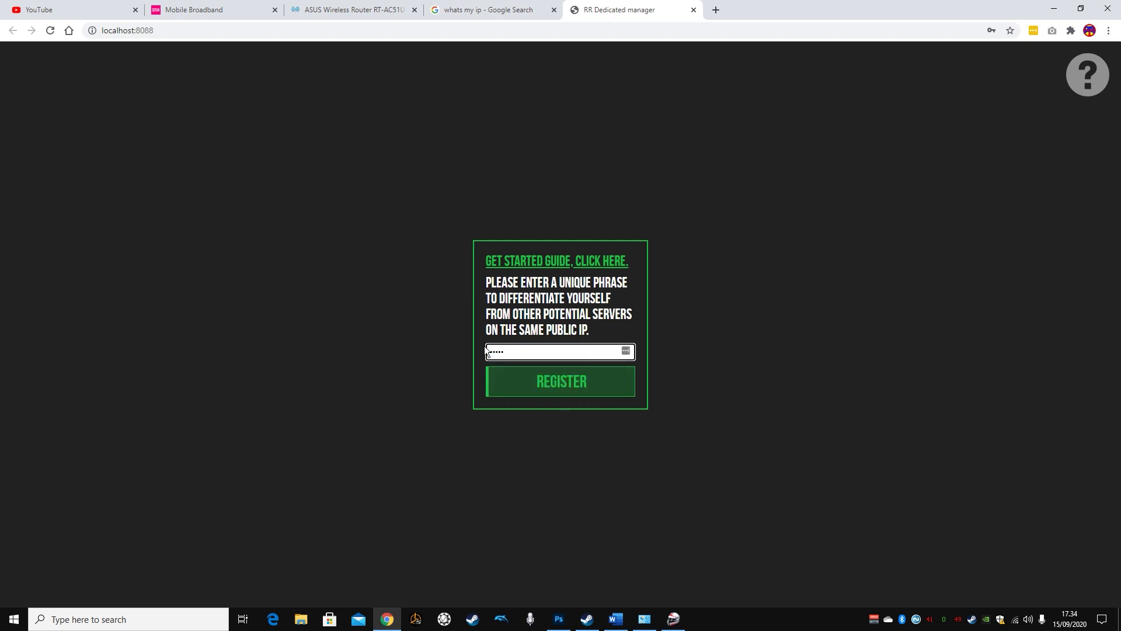
left_click(560, 381)
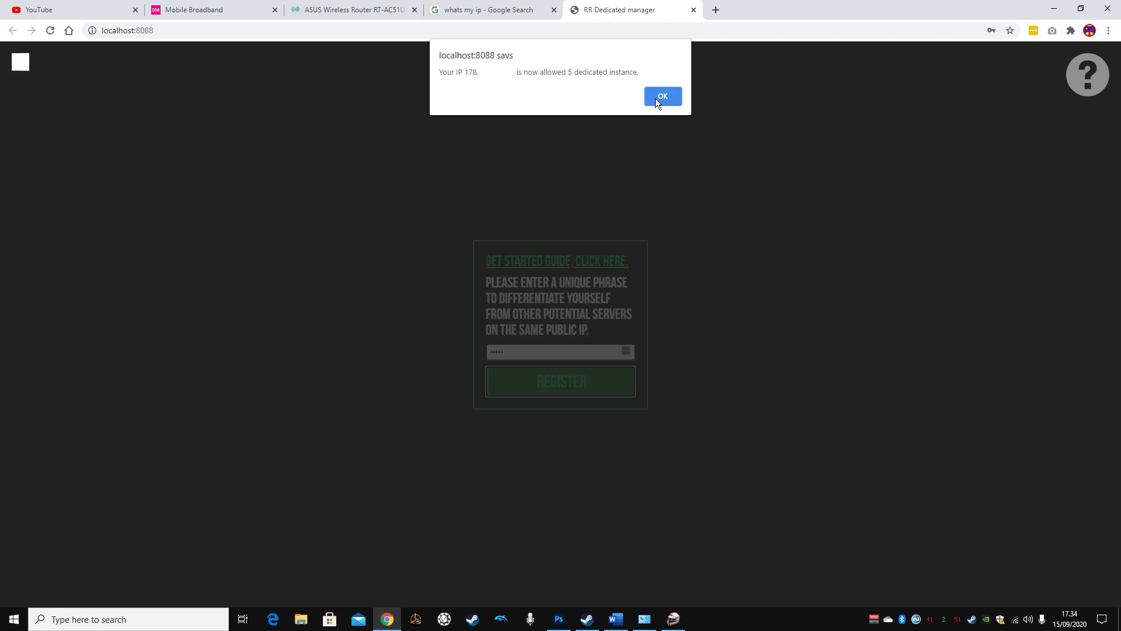
mouse_move(666, 105)
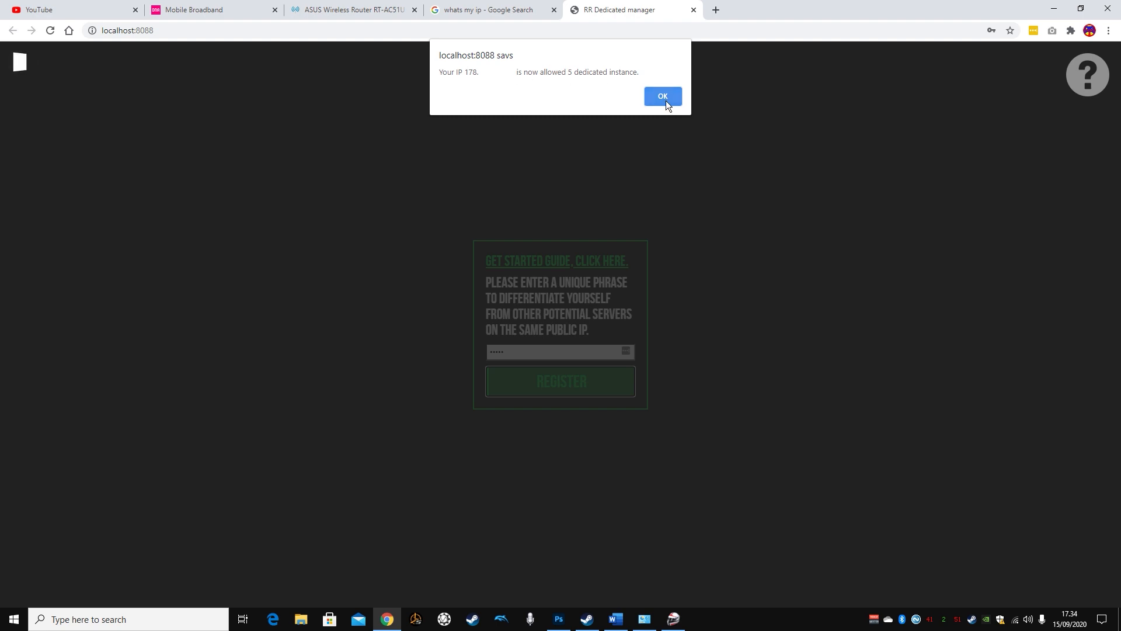
left_click(491, 9)
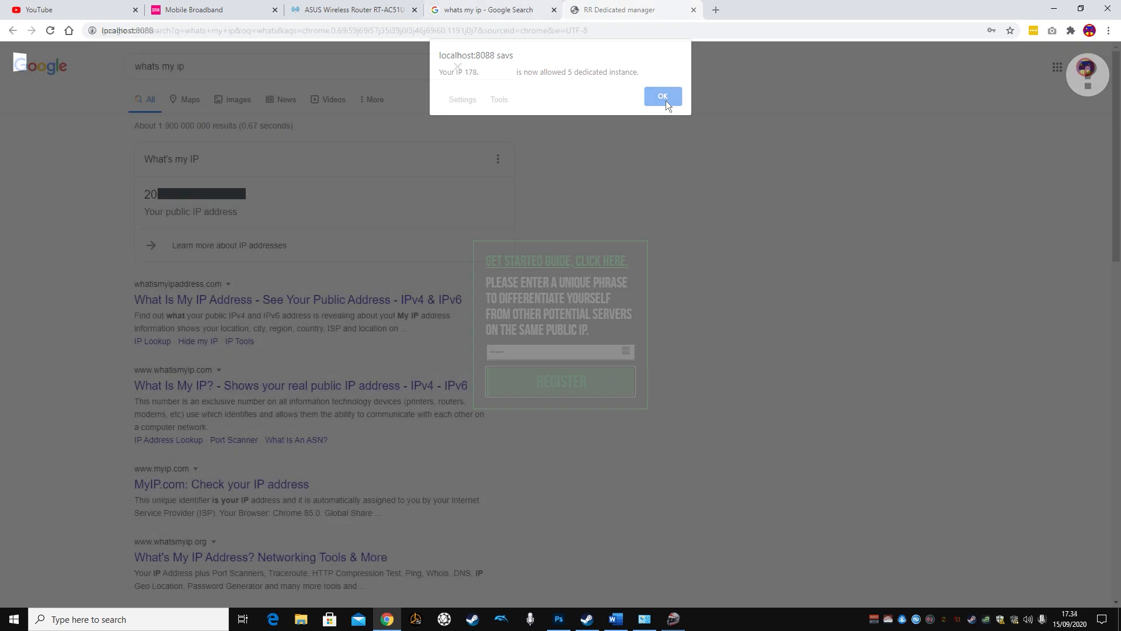
left_click(661, 97)
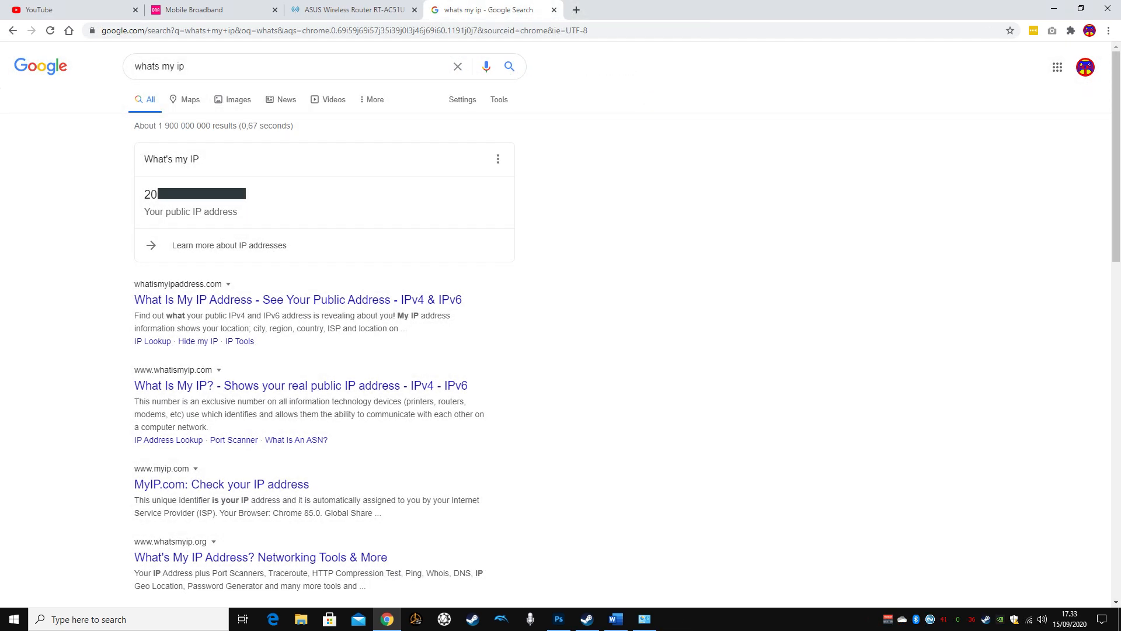
left_click(633, 10)
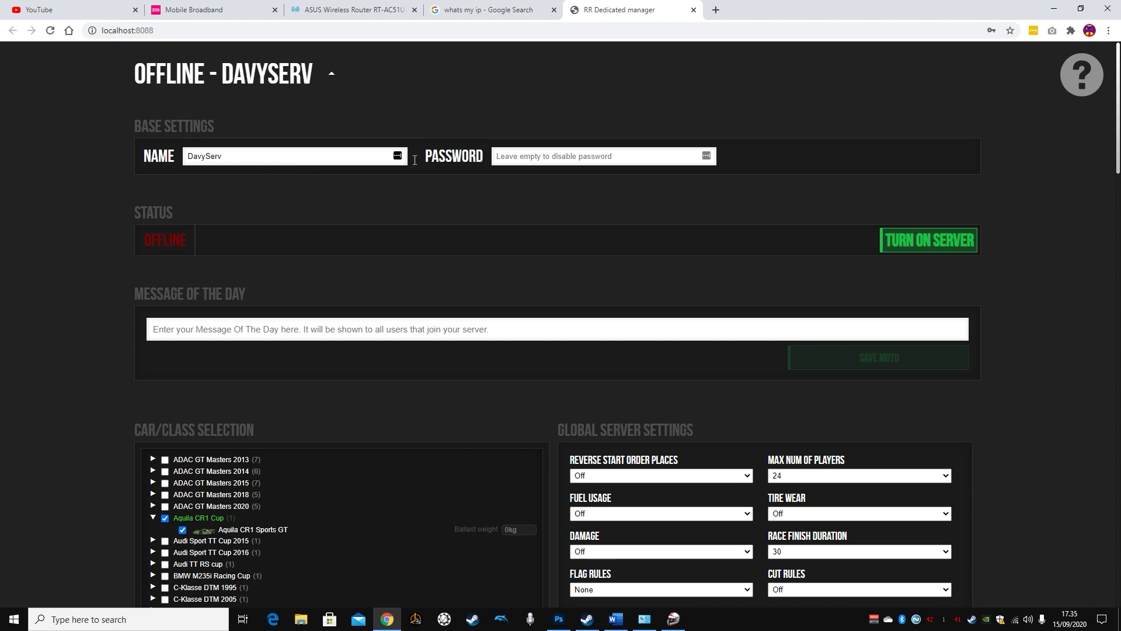
Review the DavyServ name and Aquila CR1 Cup cars, then save the server settings
left_click(293, 155)
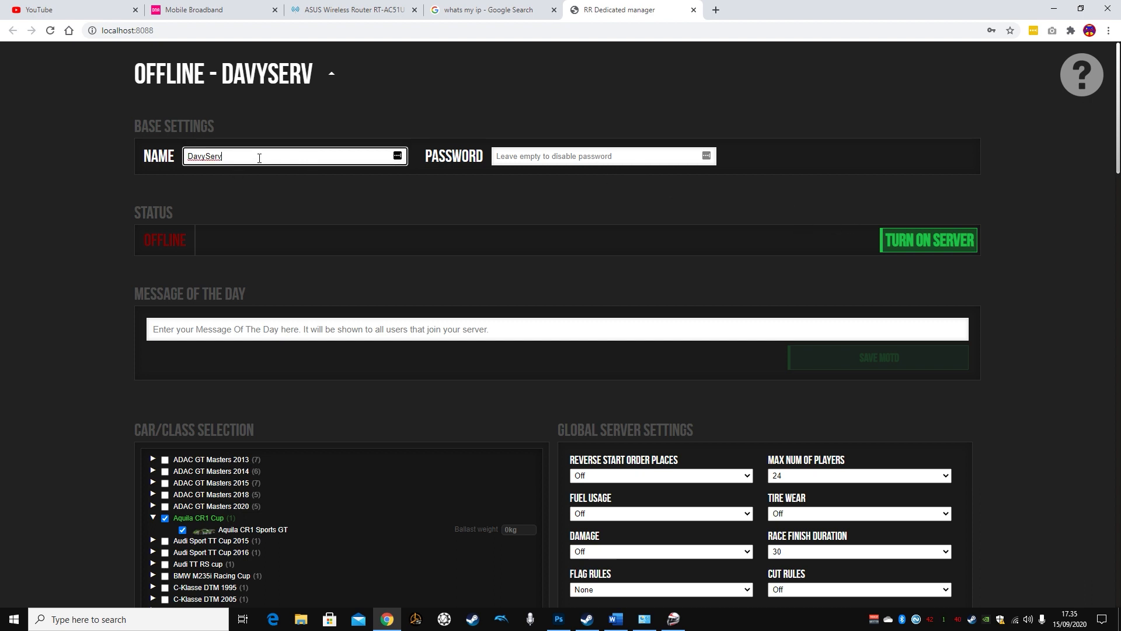
mouse_move(568, 155)
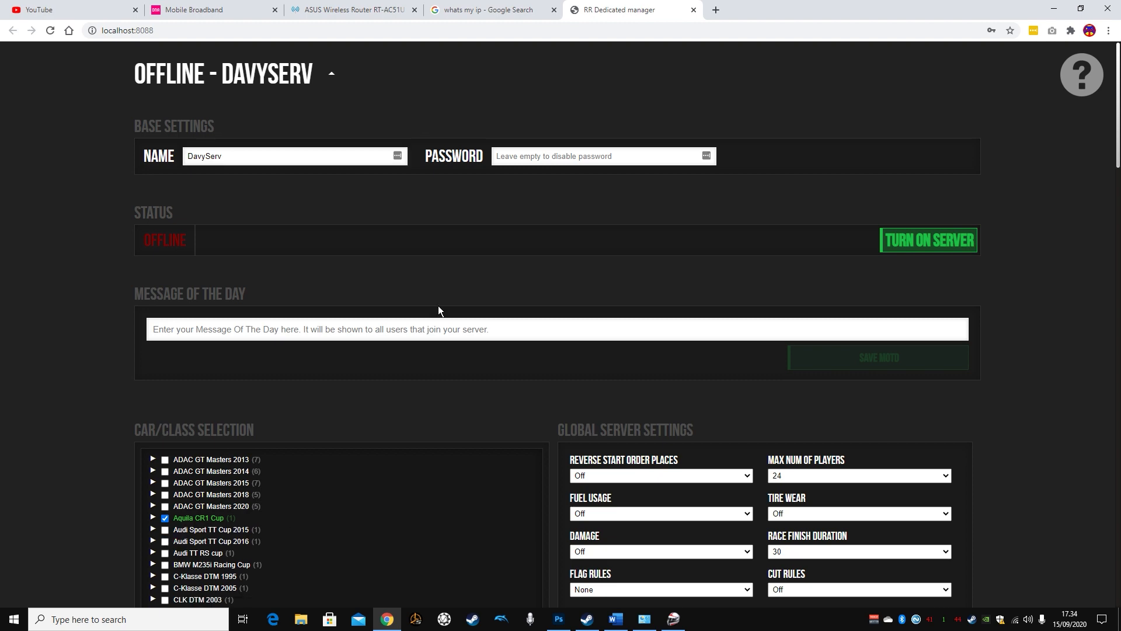
scroll("down", 3)
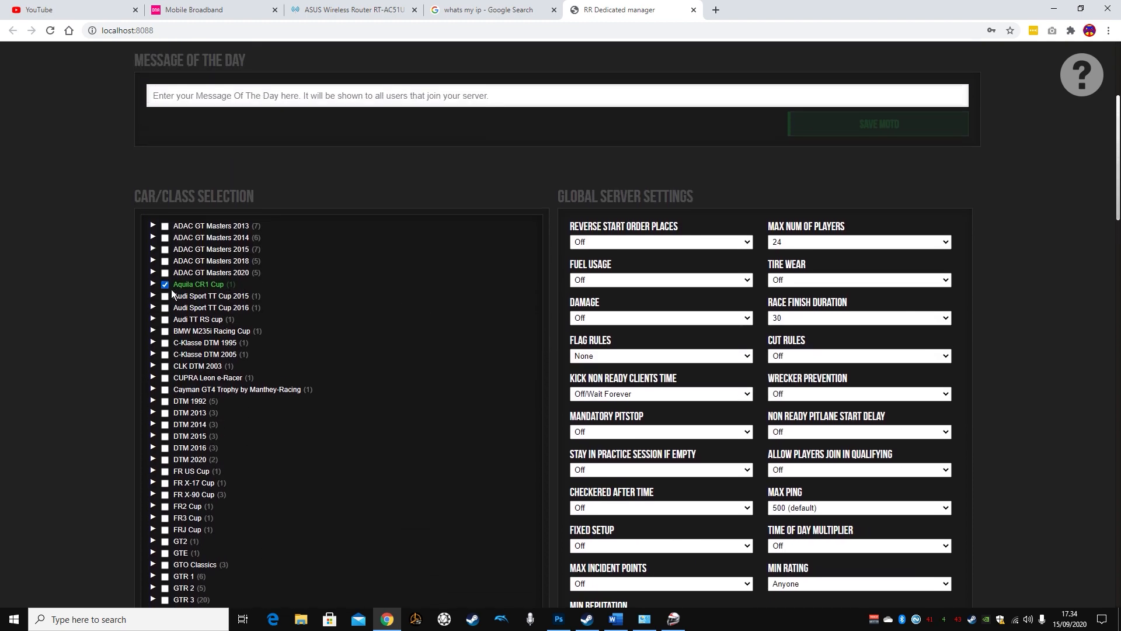
left_click(152, 283)
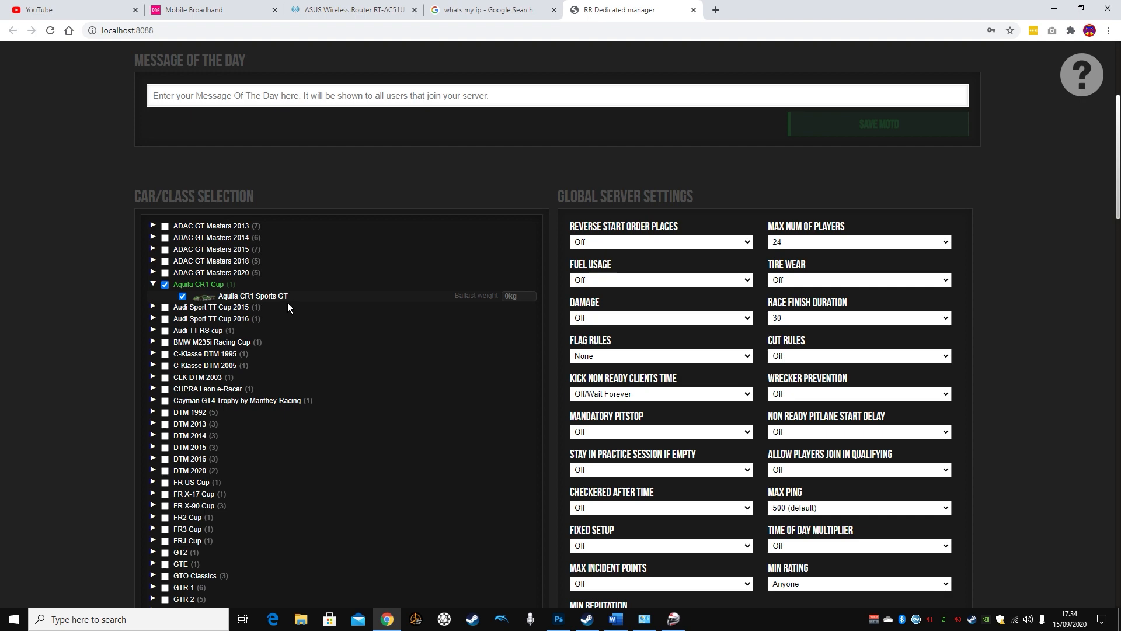
scroll("down", 3)
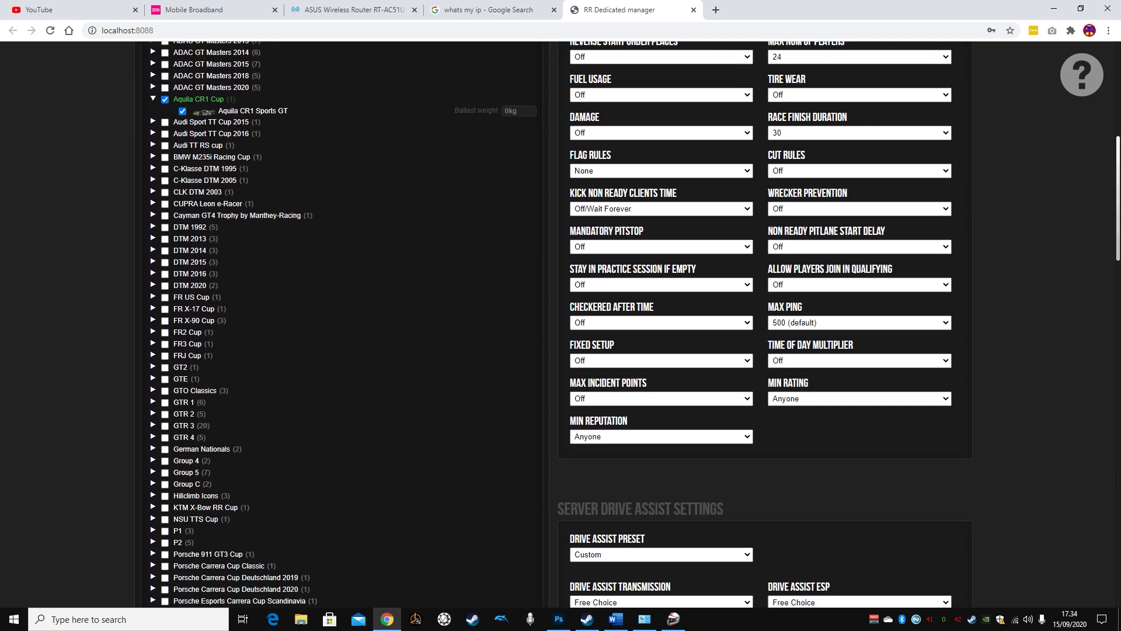
scroll("down", 3)
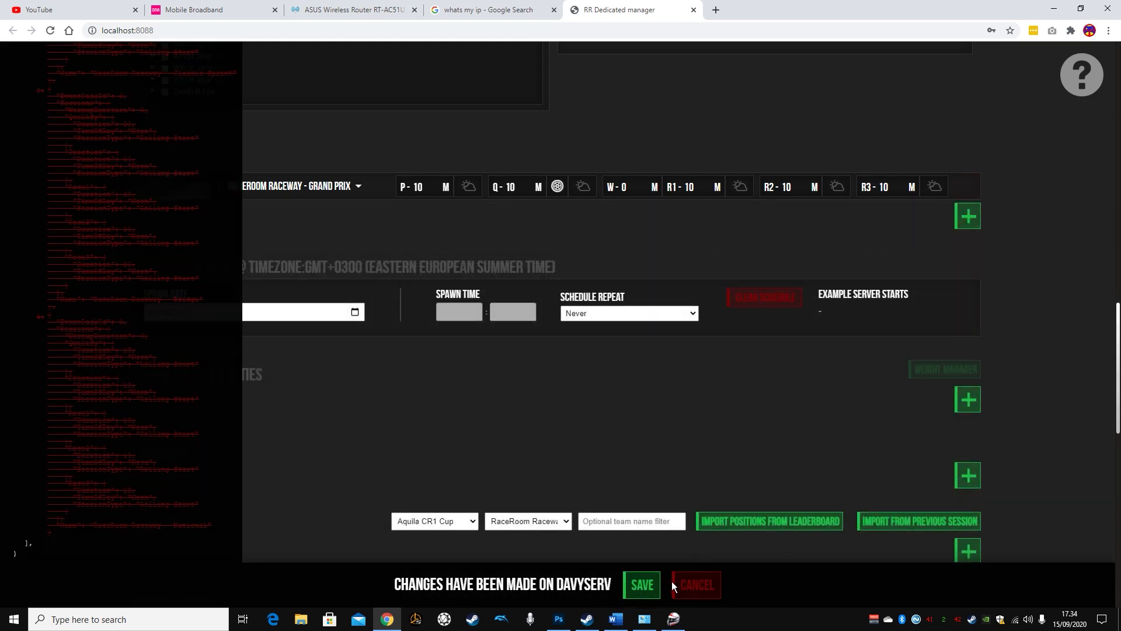
left_click(641, 584)
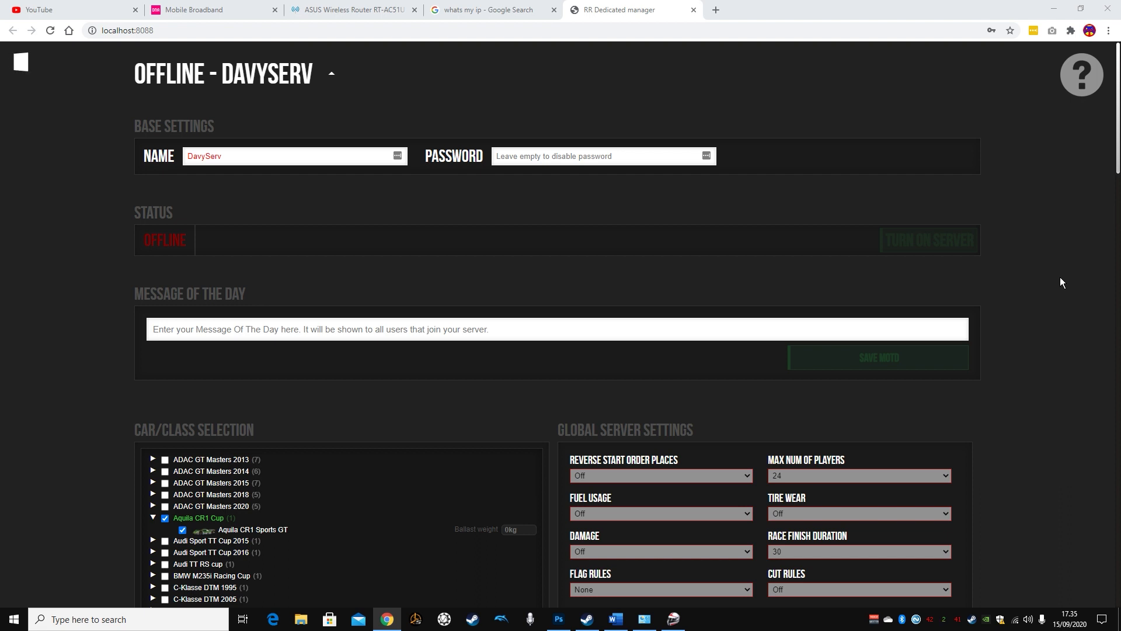
Turn the DavyServ server on so it shows online with 0/24 players
left_click(927, 239)
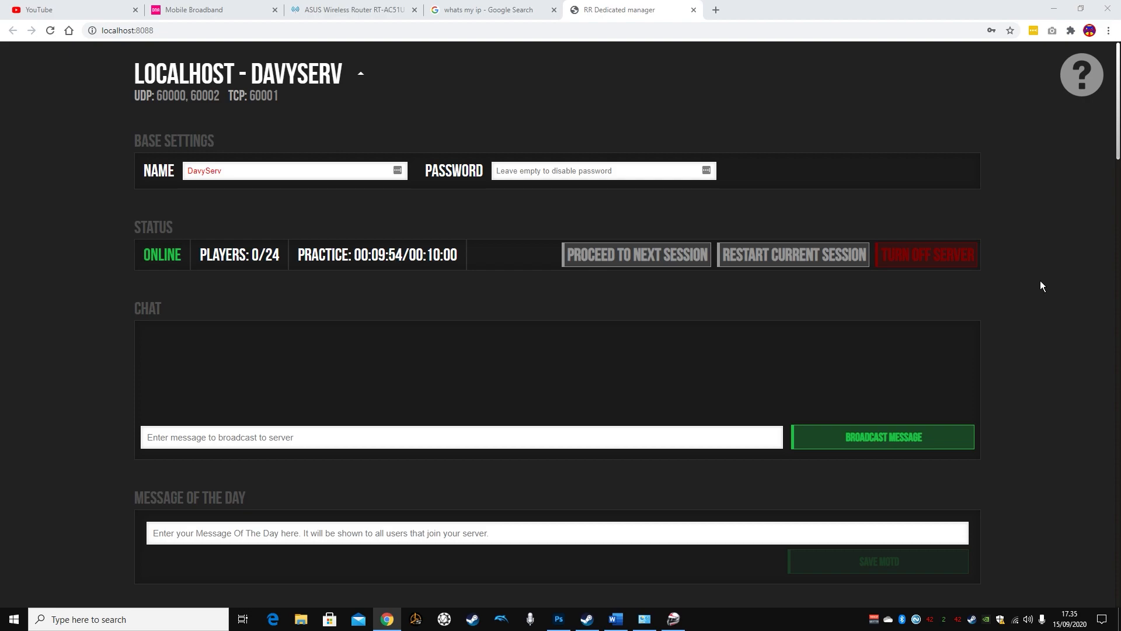
mouse_move(921, 470)
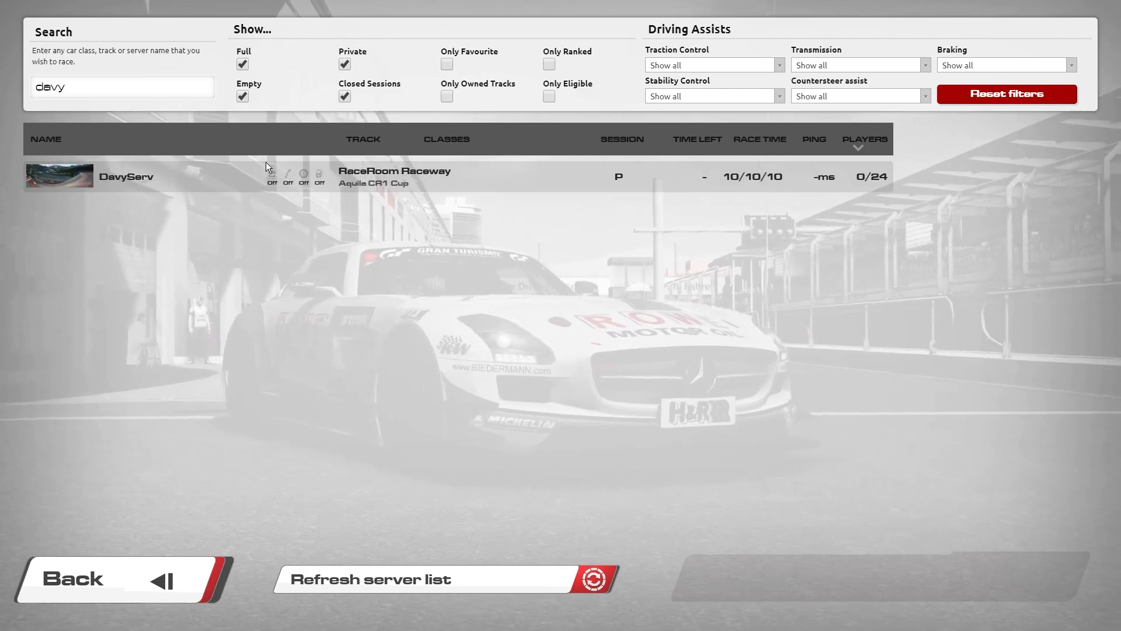
Select the DavyServ row to show RaceRoom Raceway, Aquila CR1 Cup and 0/24 players
left_click(126, 176)
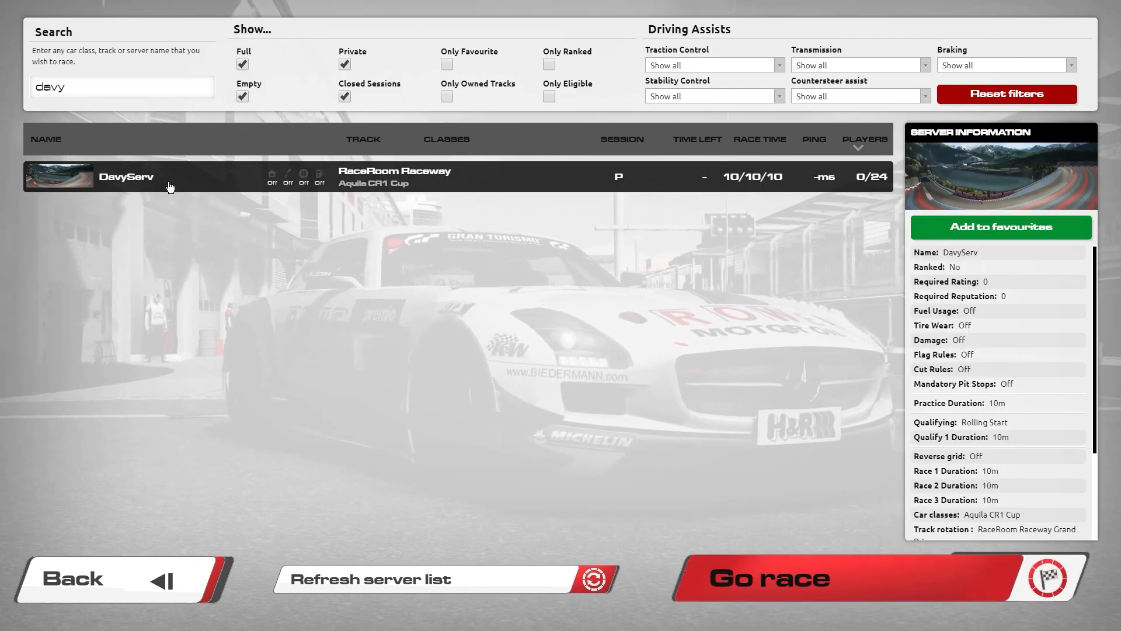